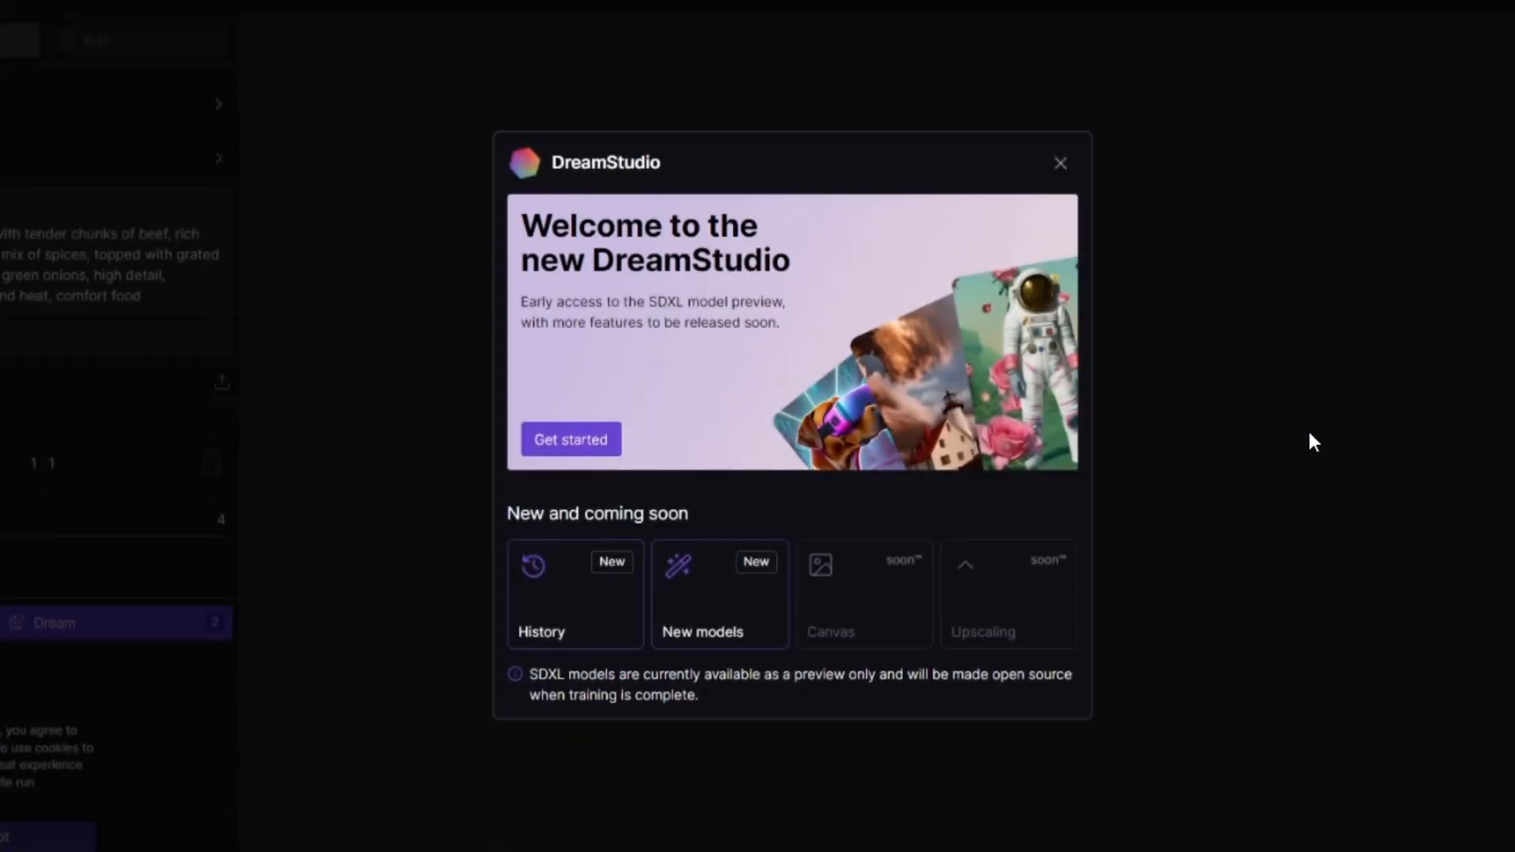
mouse_move(764, 401)
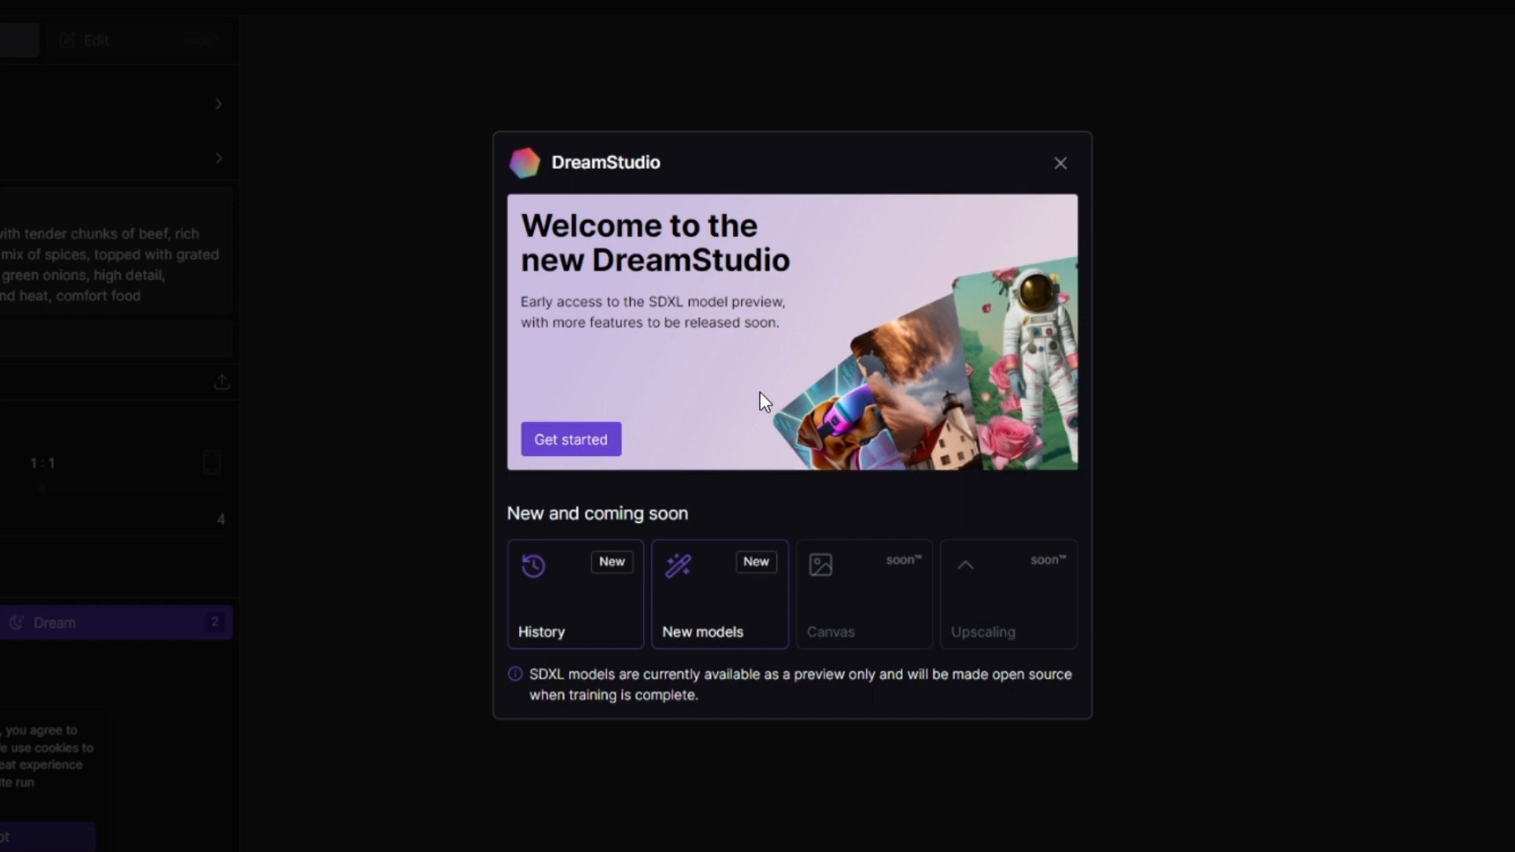
mouse_move(753, 385)
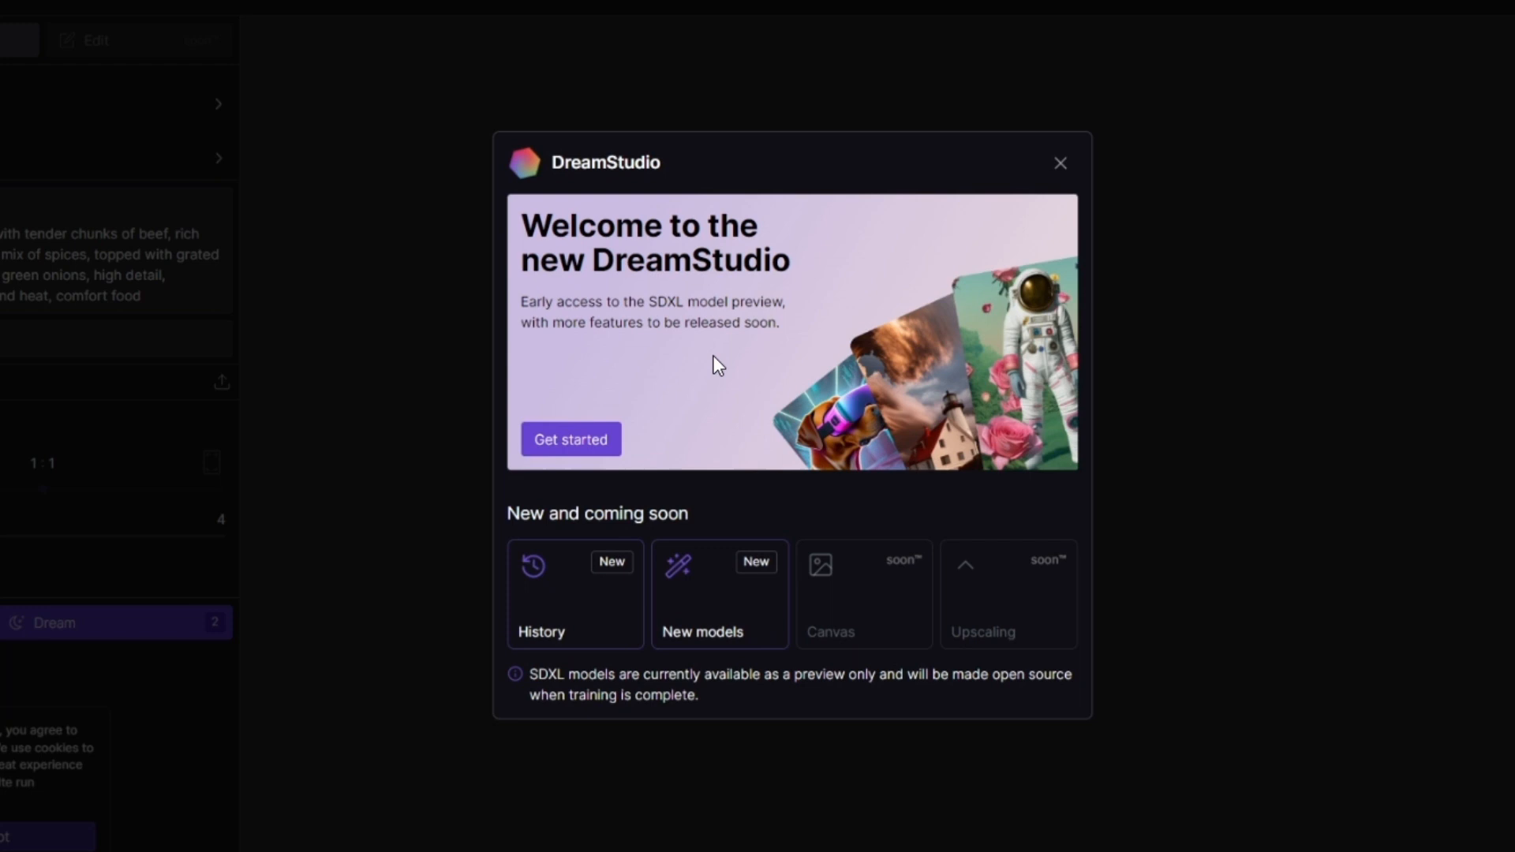
mouse_move(537, 174)
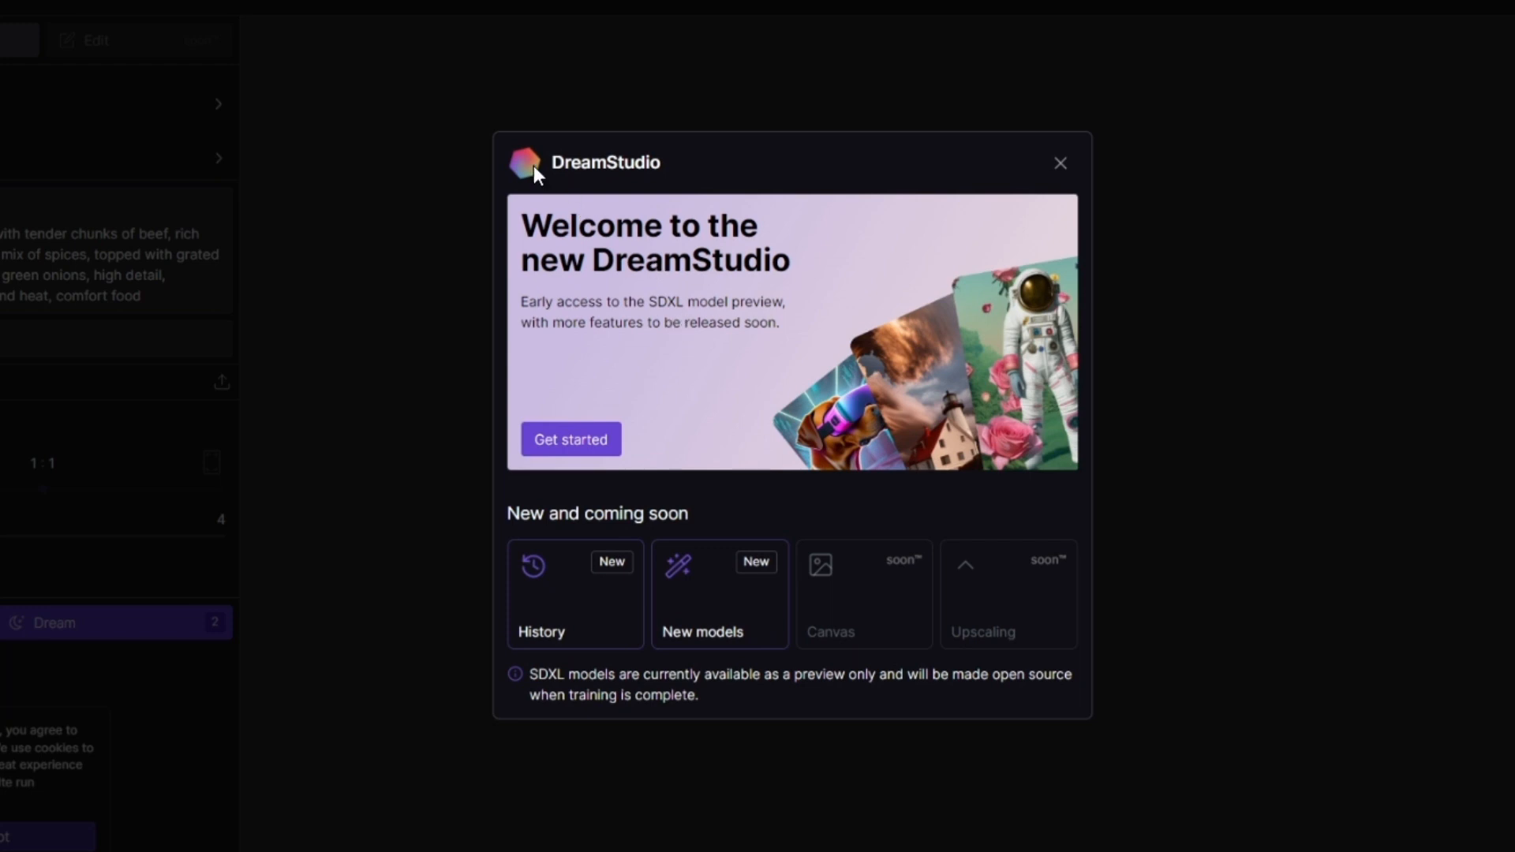
mouse_move(551, 238)
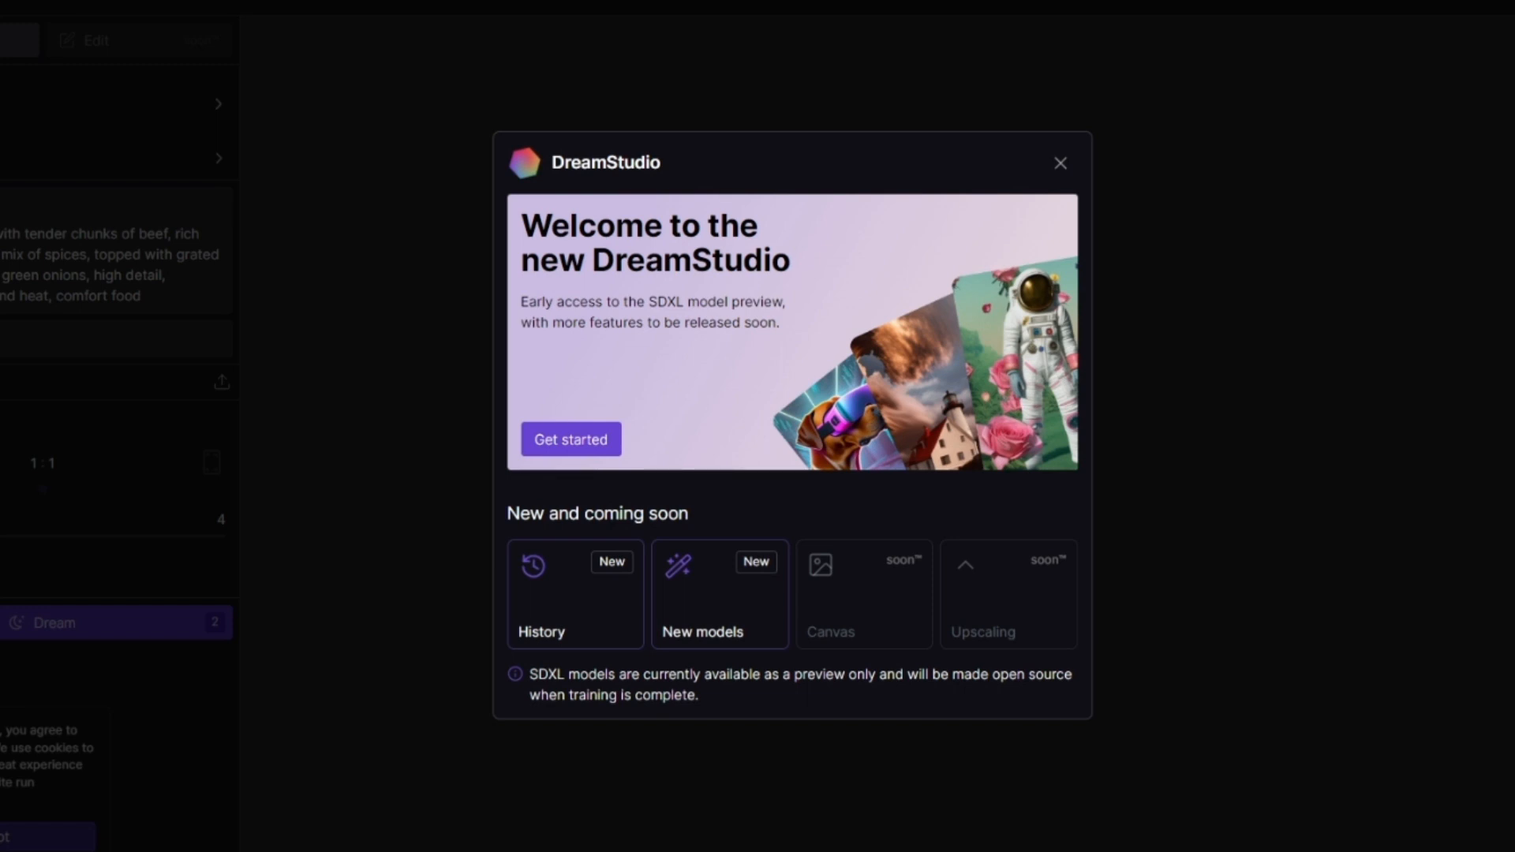
mouse_move(562, 273)
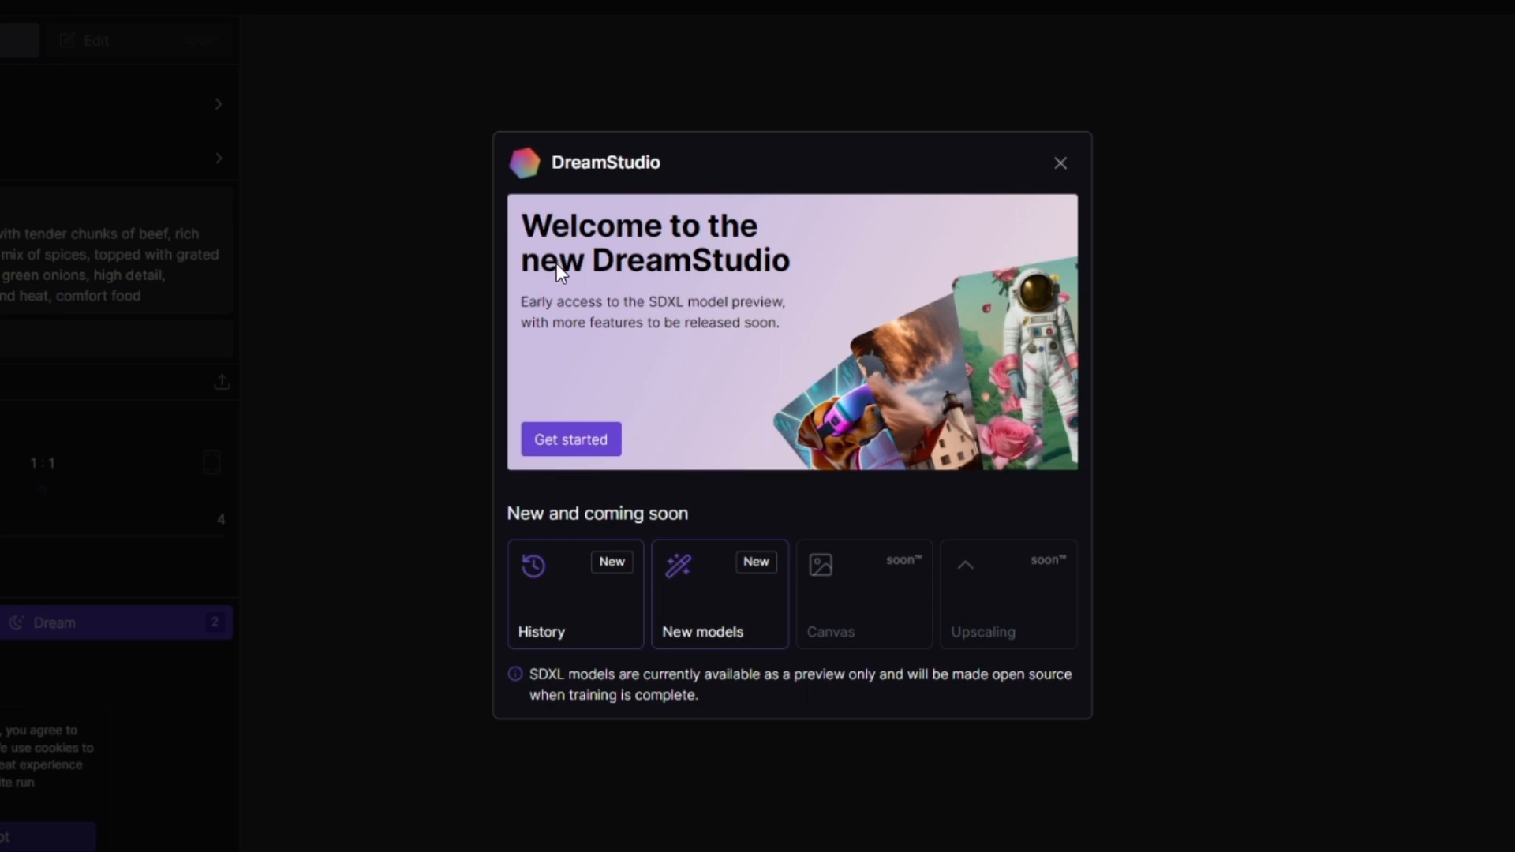
mouse_move(602, 320)
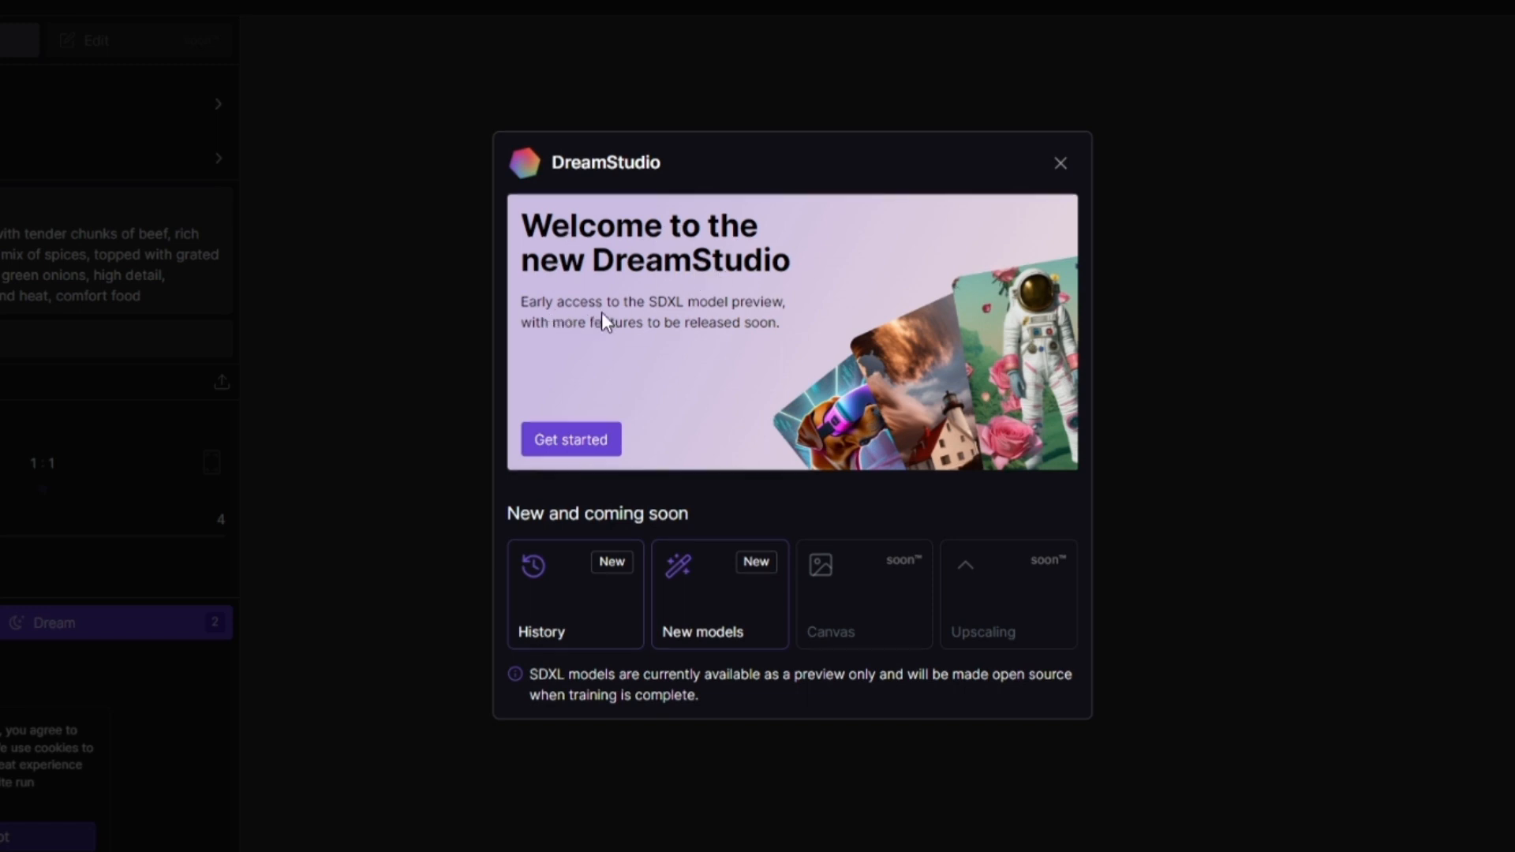
mouse_move(559, 333)
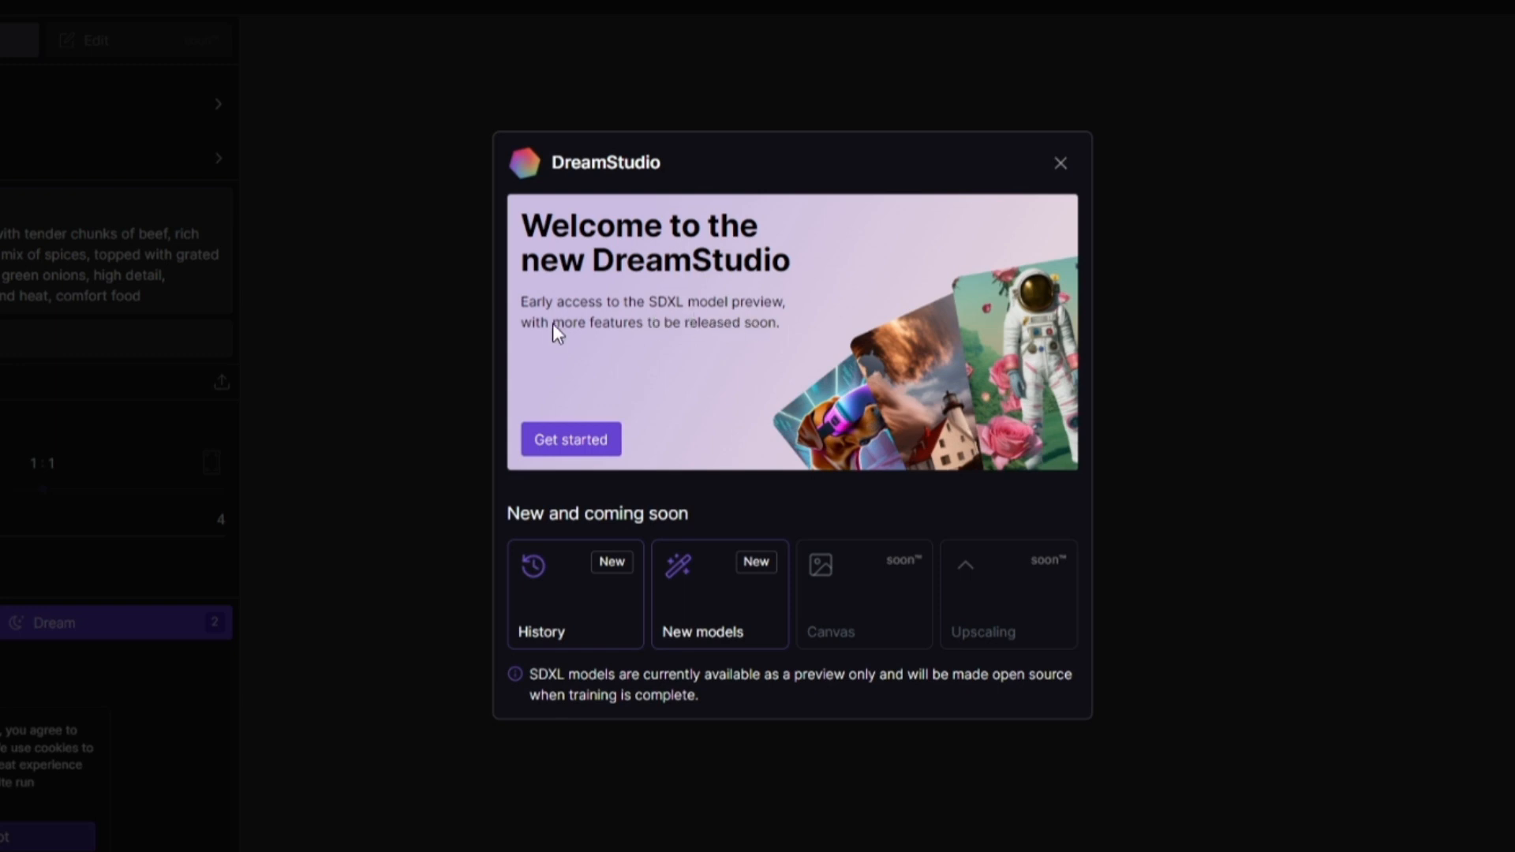
mouse_move(637, 335)
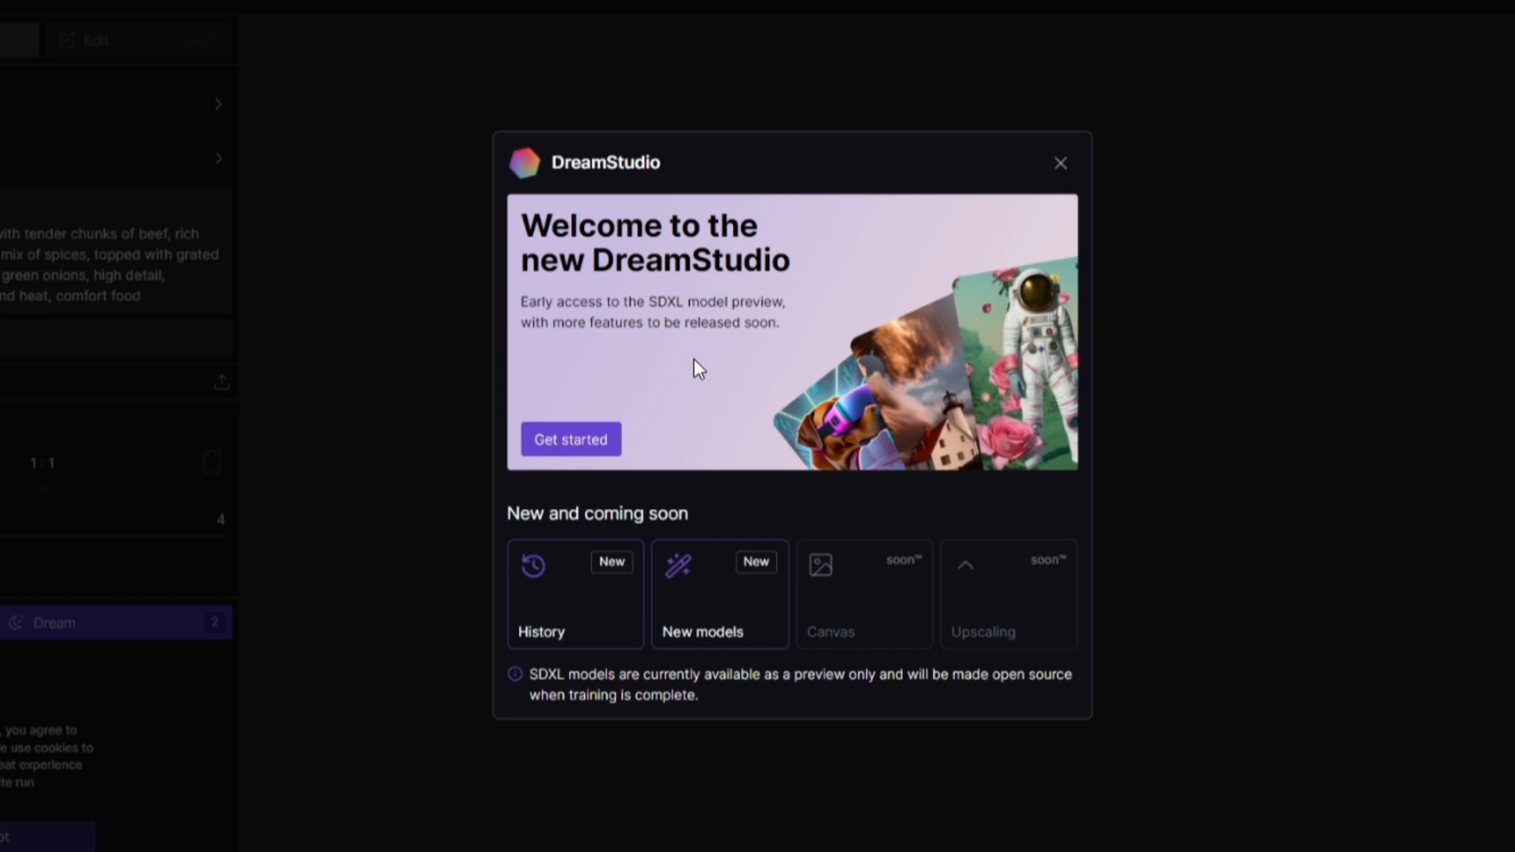
mouse_move(710, 375)
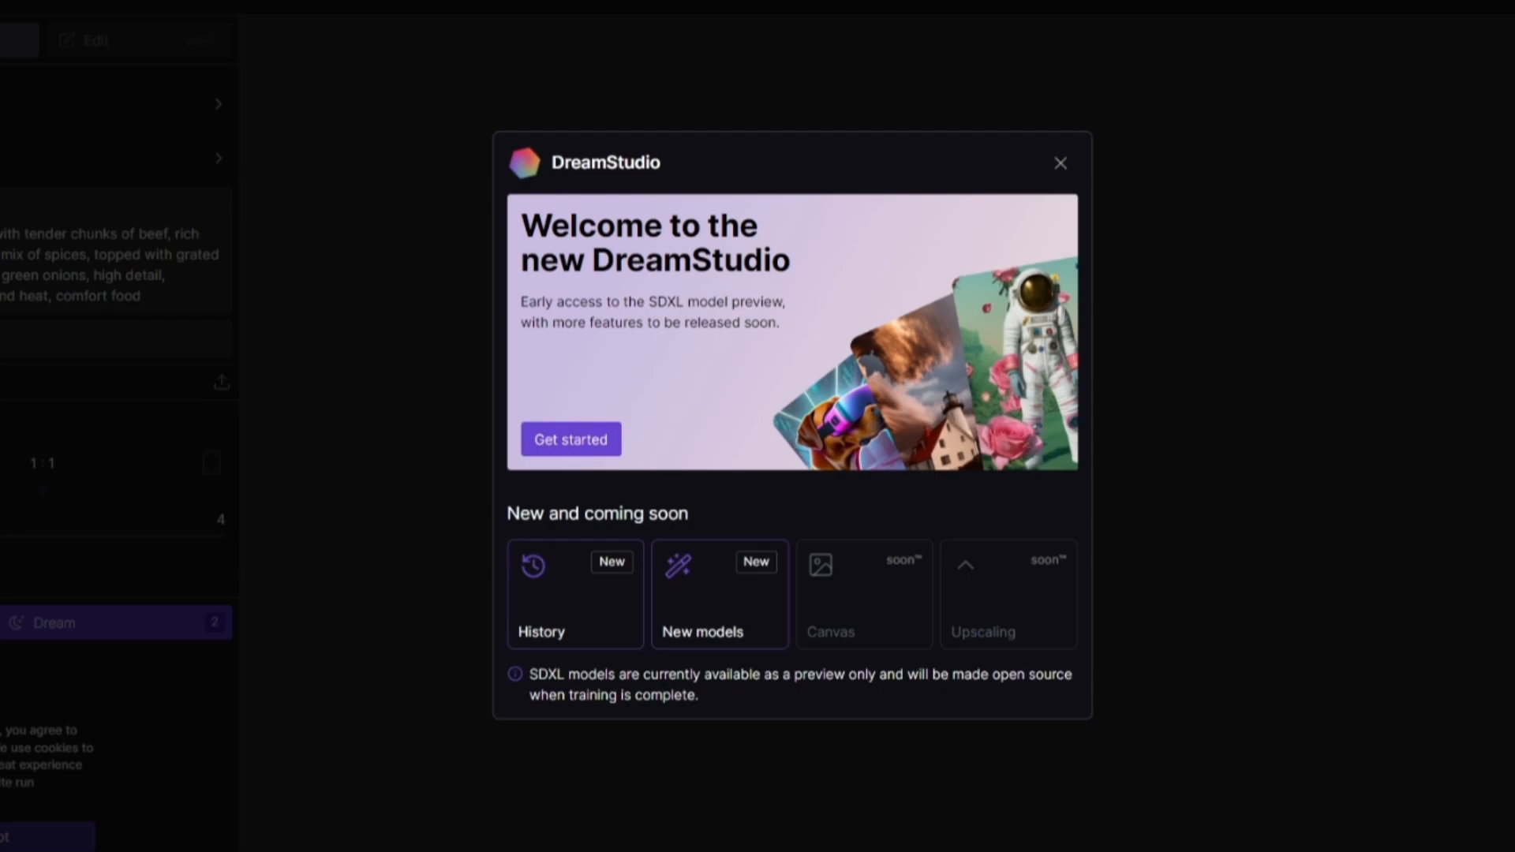
- Dismiss the welcome notice, review the model list and keep SDXL Beta selected
left_click(1061, 163)
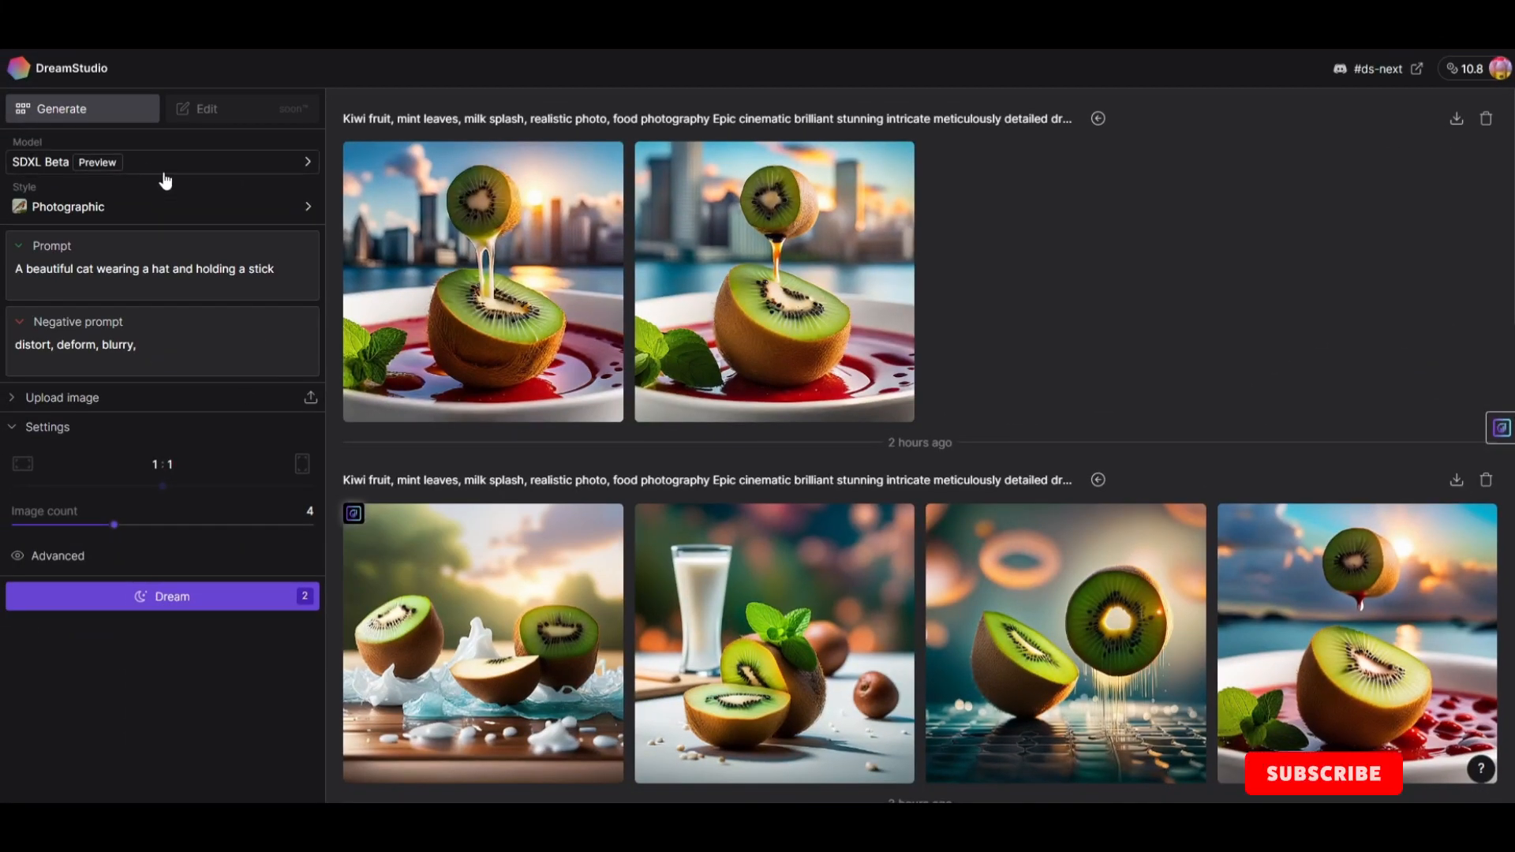
left_click(1323, 773)
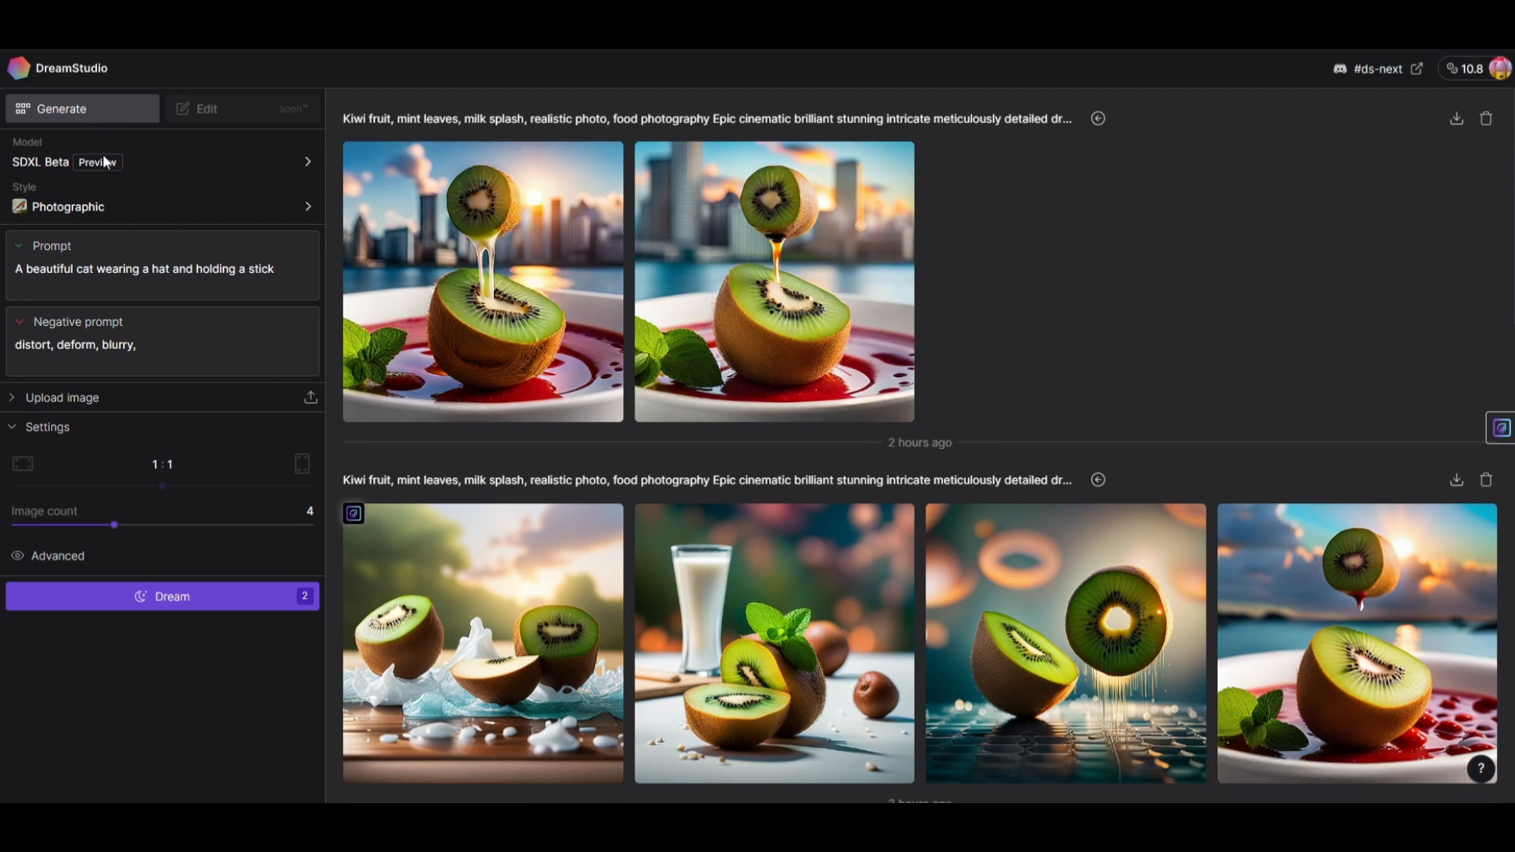
mouse_move(196, 169)
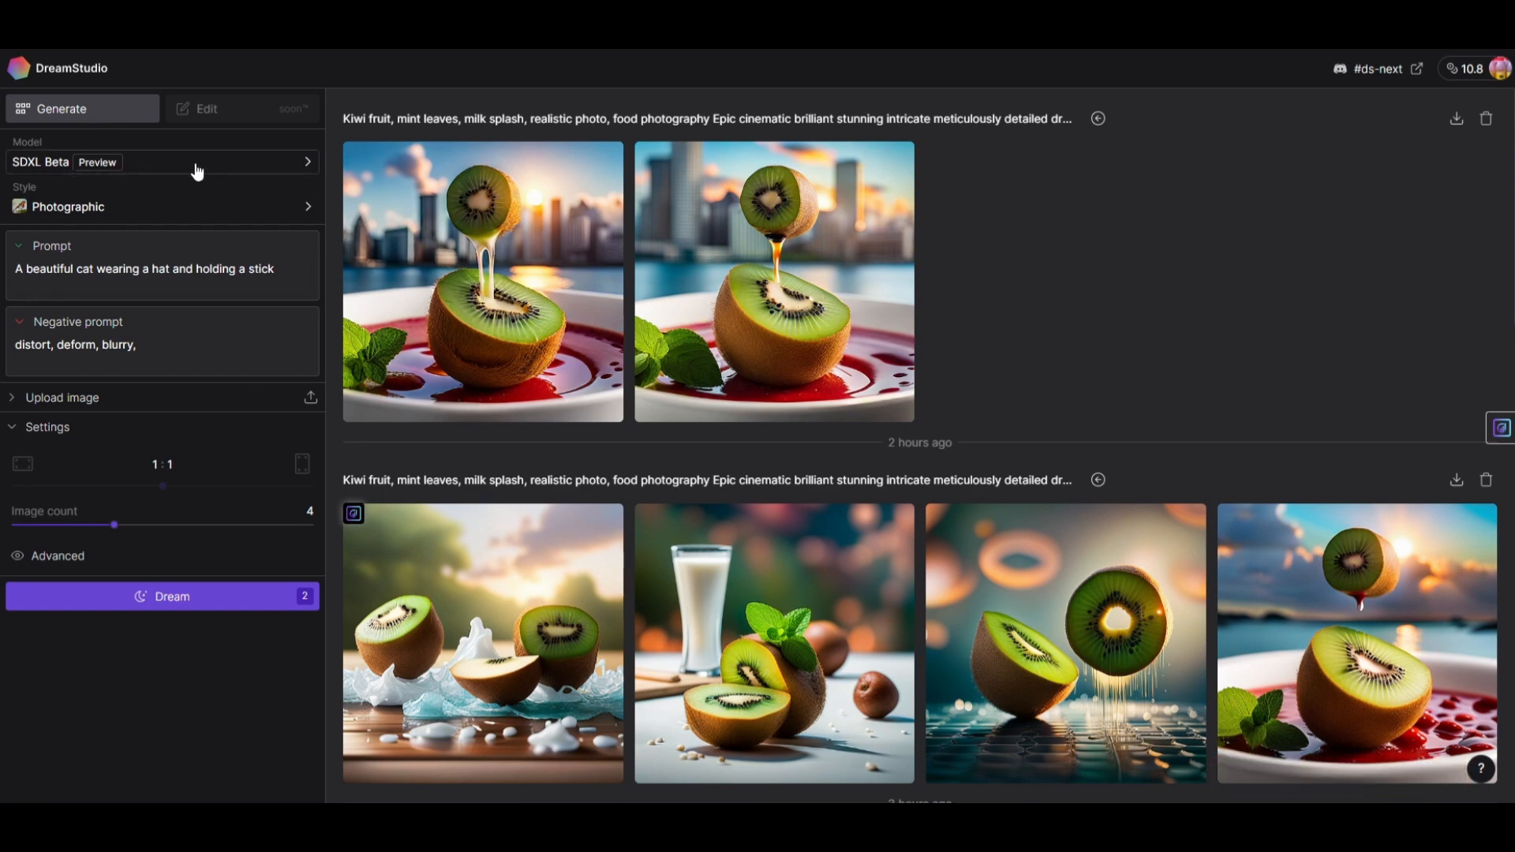
left_click(160, 161)
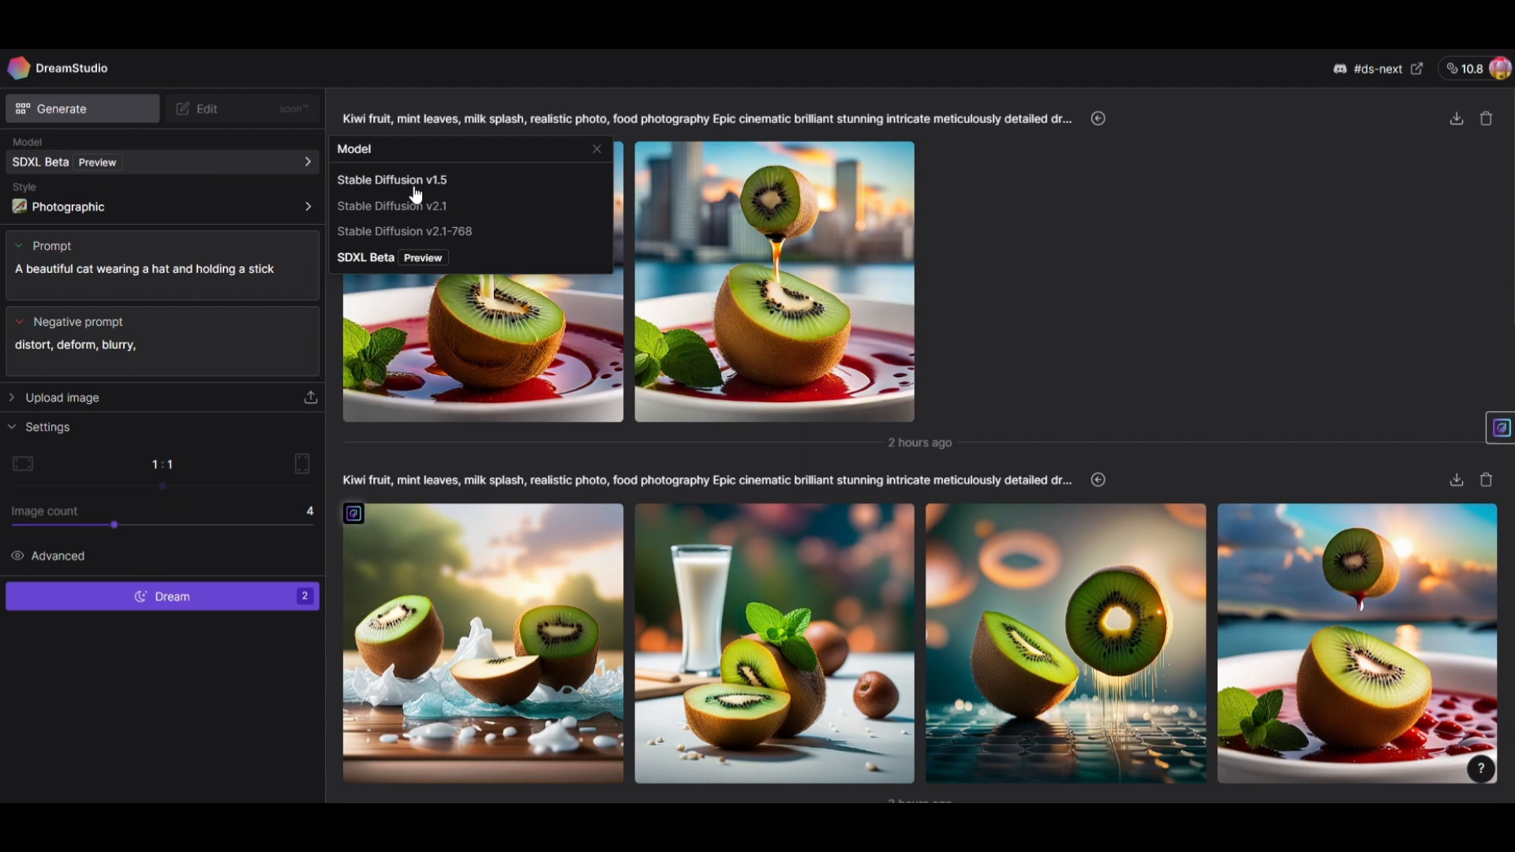
mouse_move(448, 247)
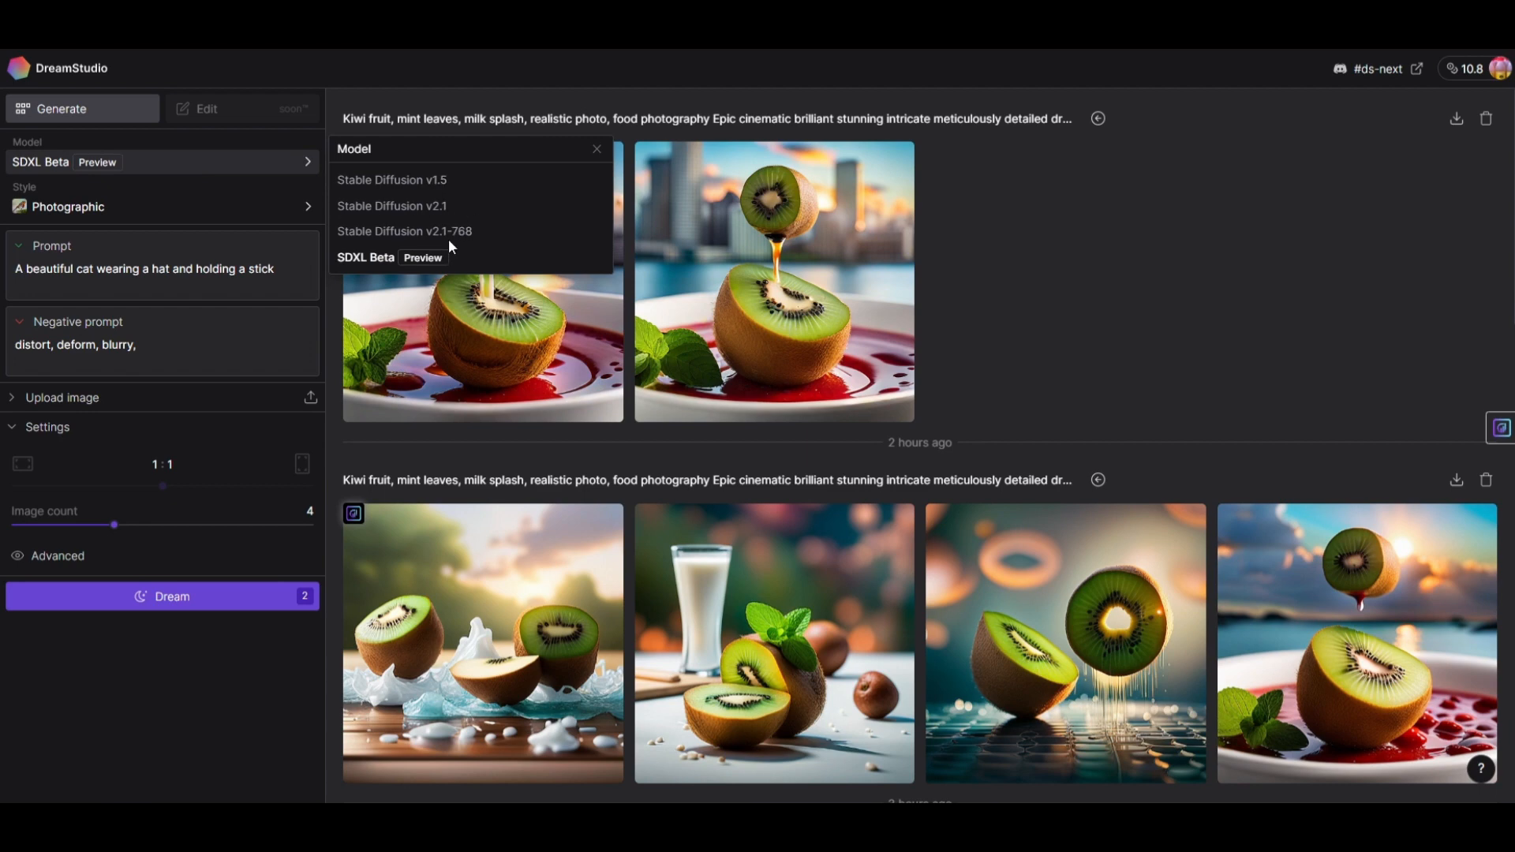
mouse_move(459, 238)
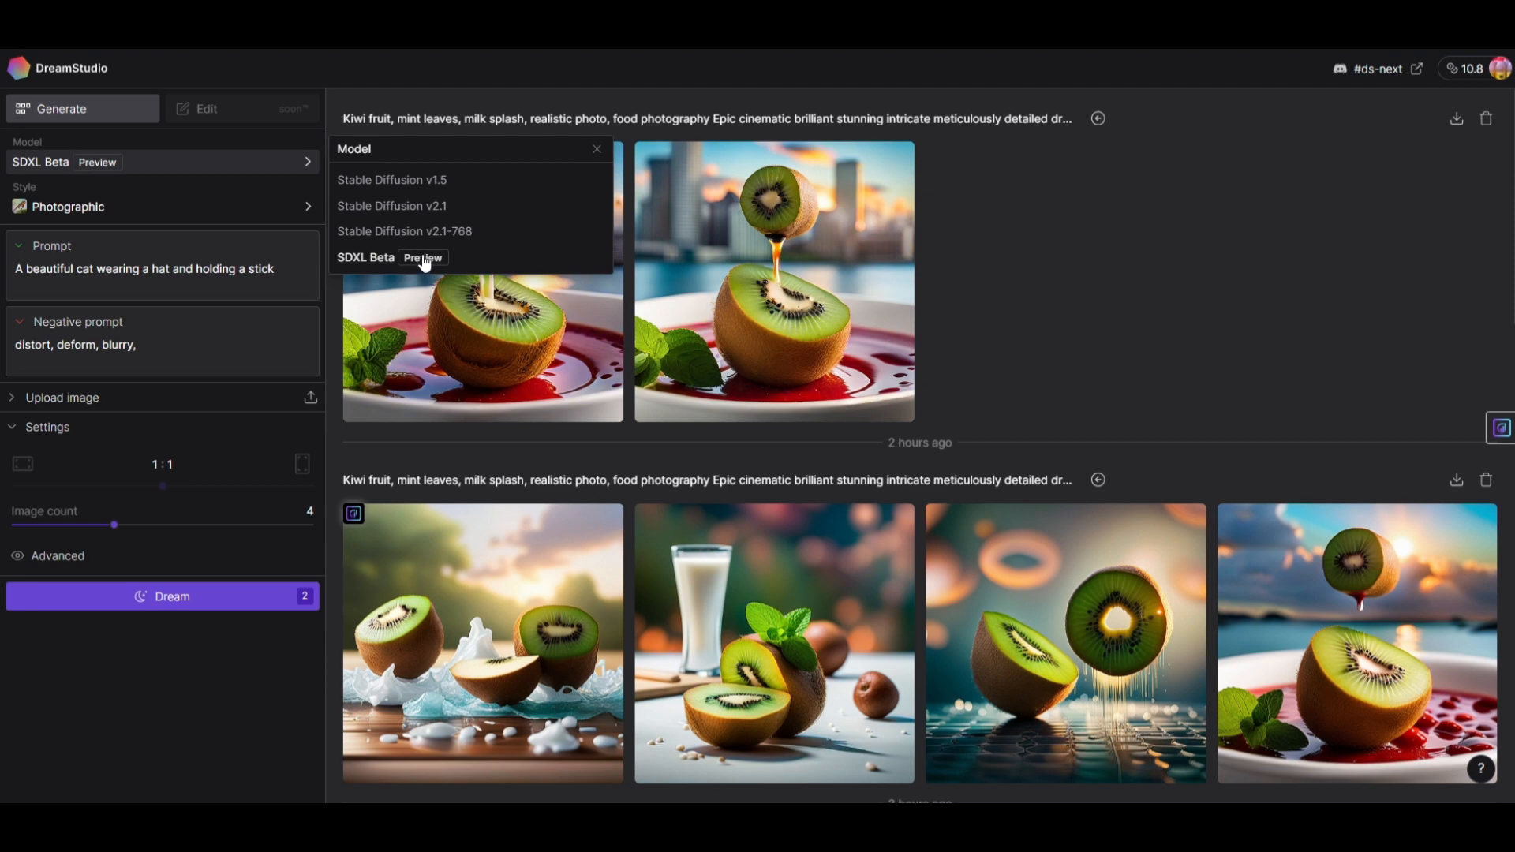
mouse_move(423, 264)
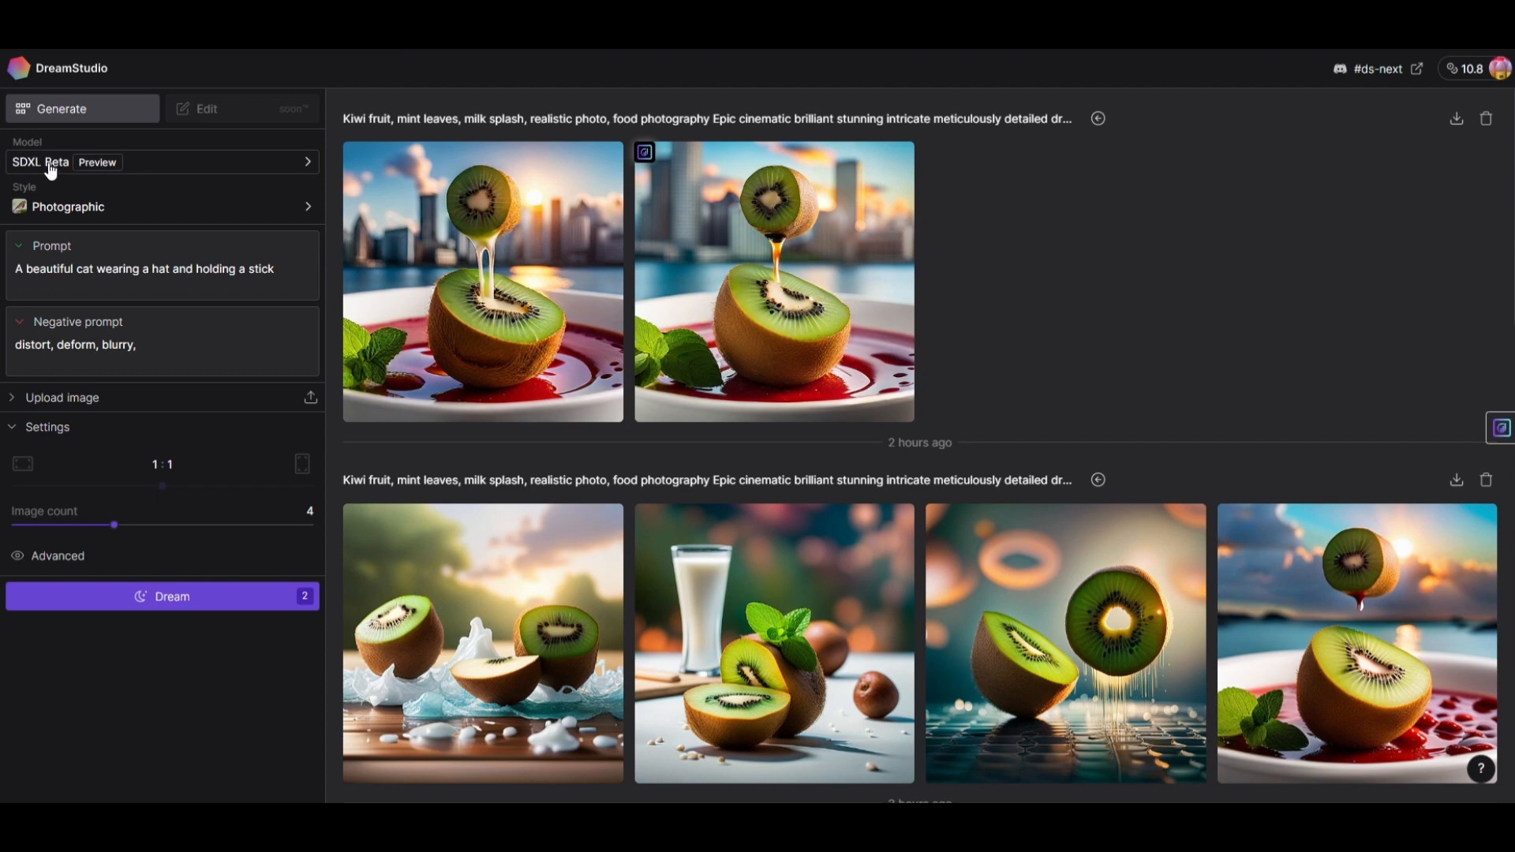
left_click(161, 160)
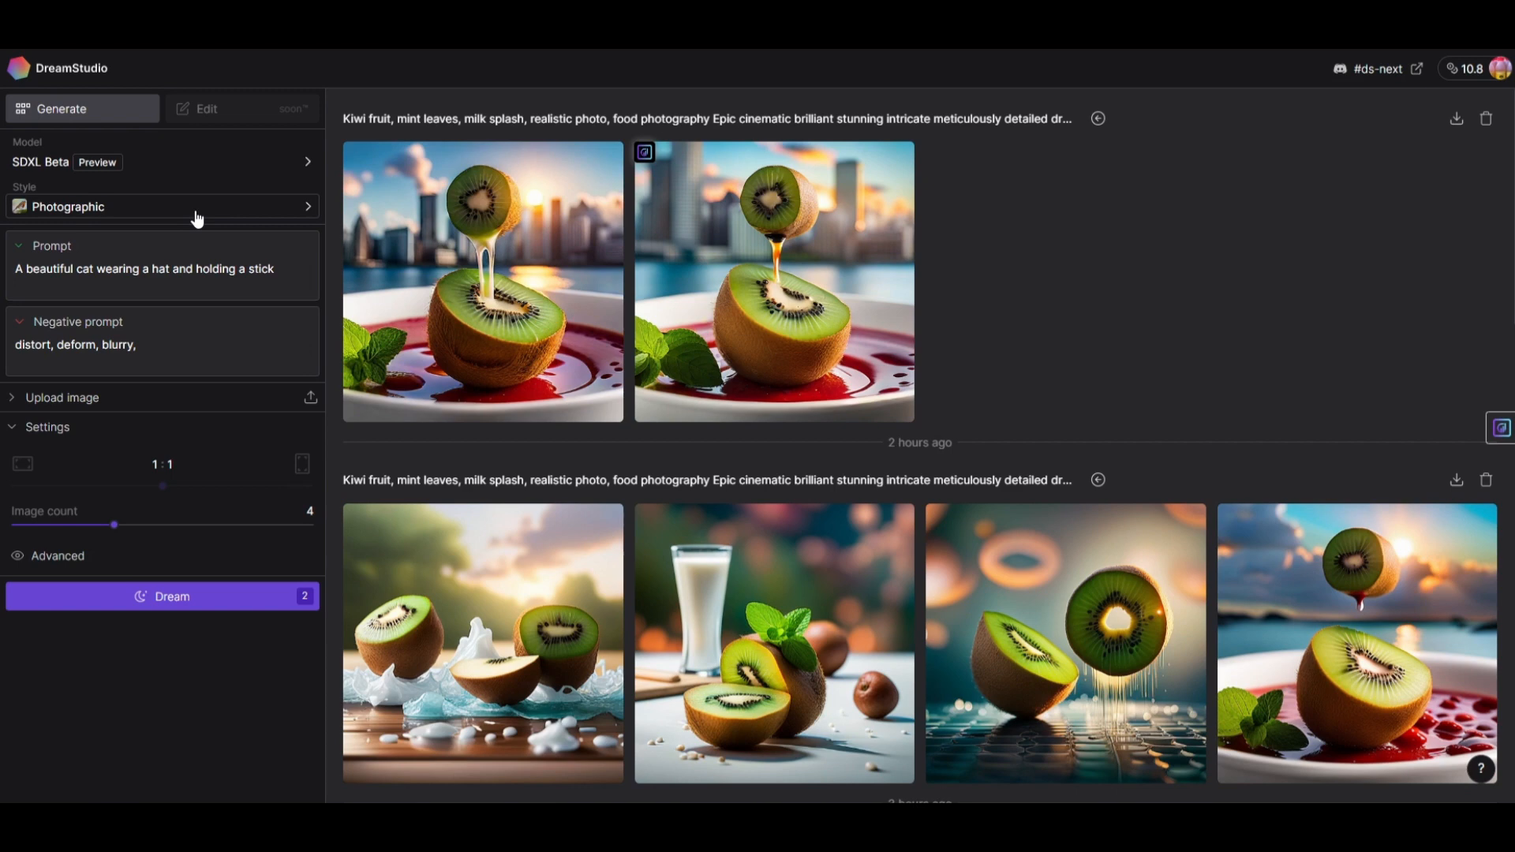
- Browse the style gallery and close it, leaving Photographic as the style
left_click(161, 207)
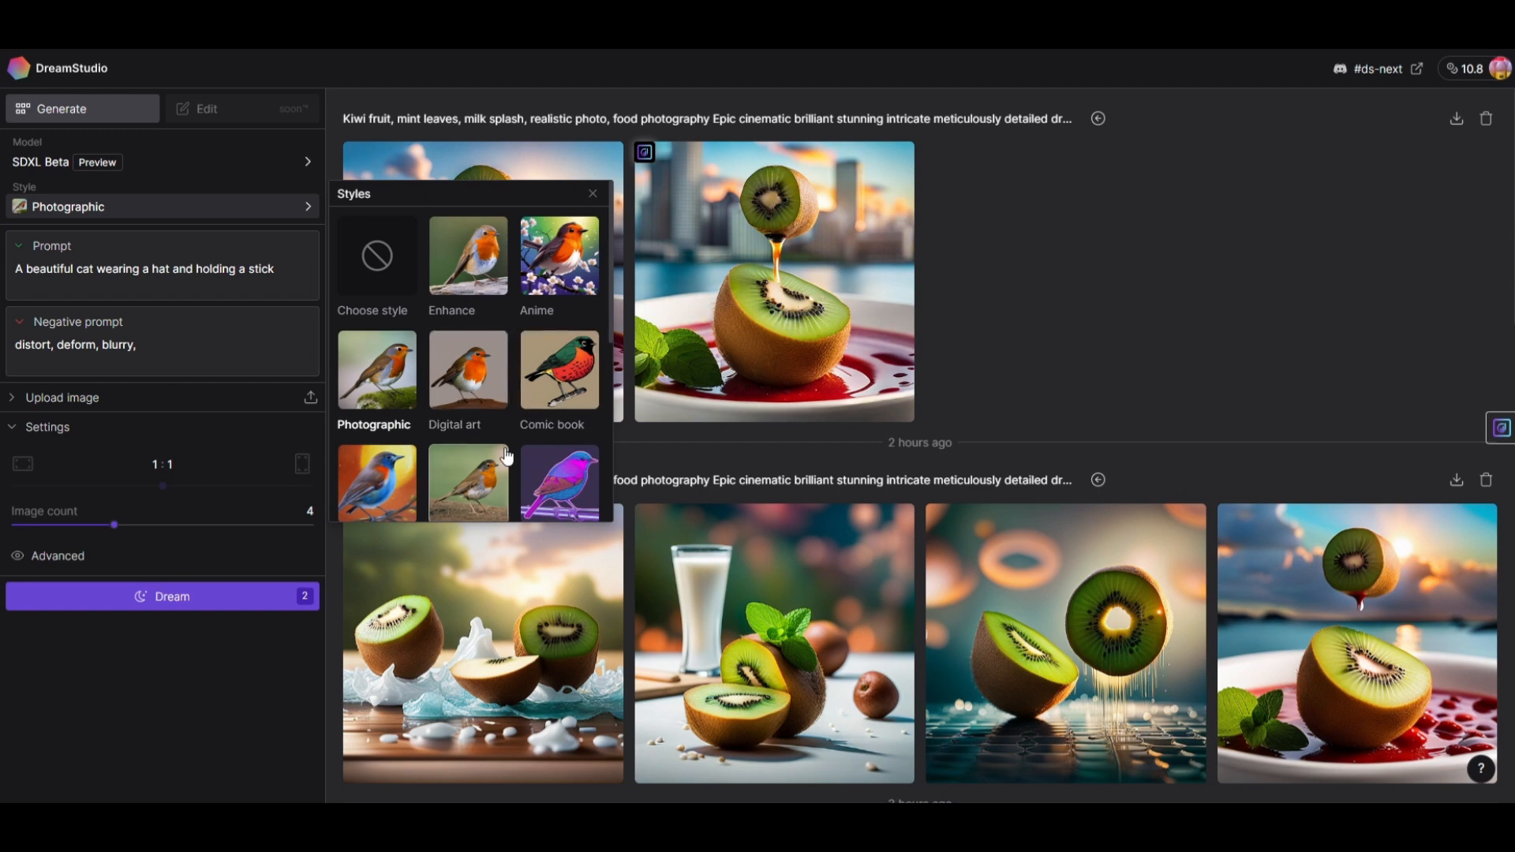
scroll("down", 3)
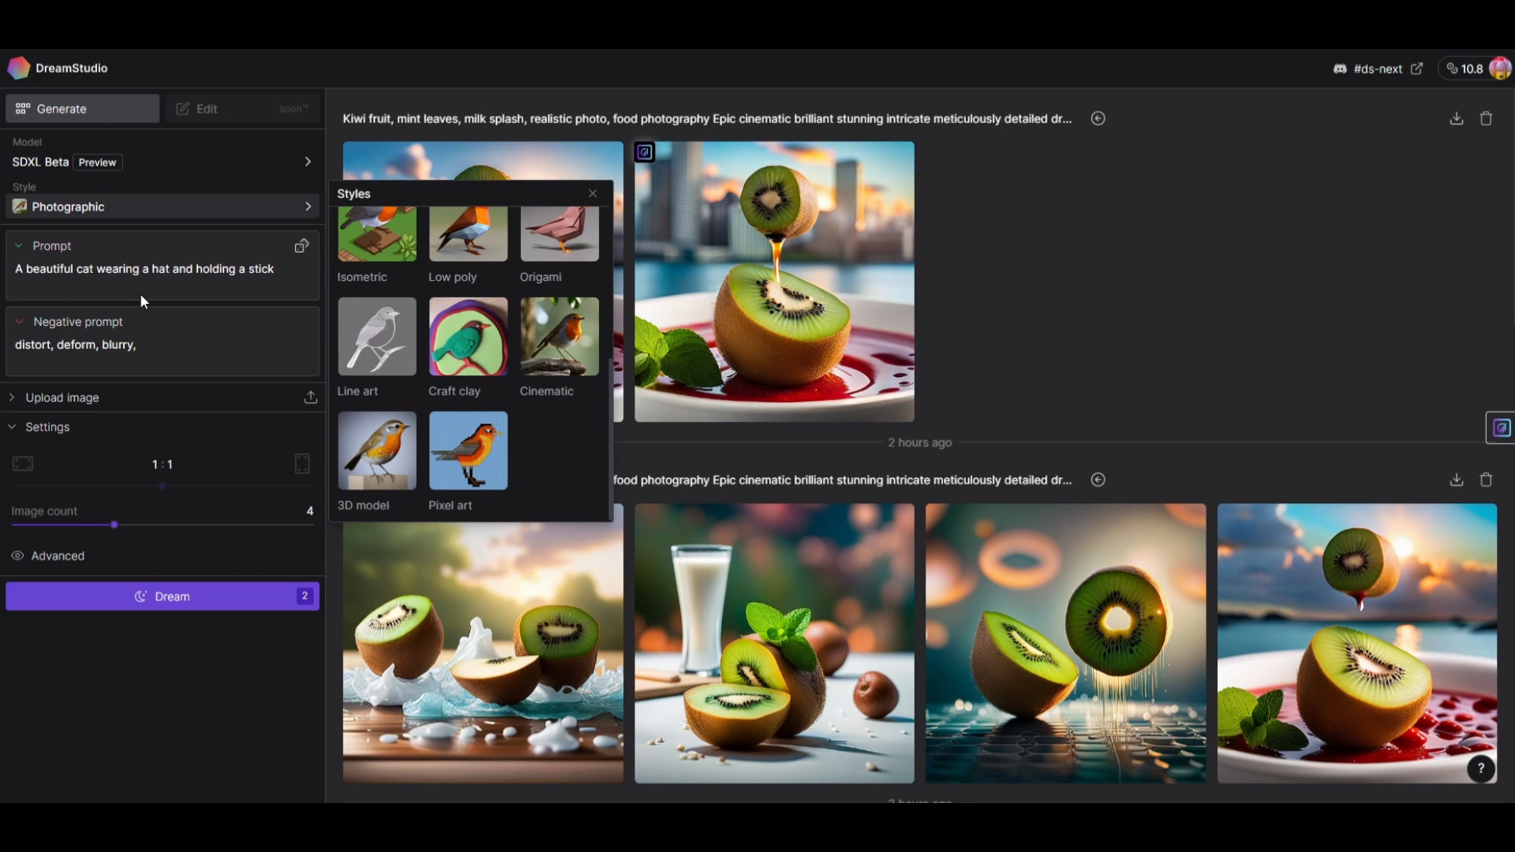
left_click(591, 192)
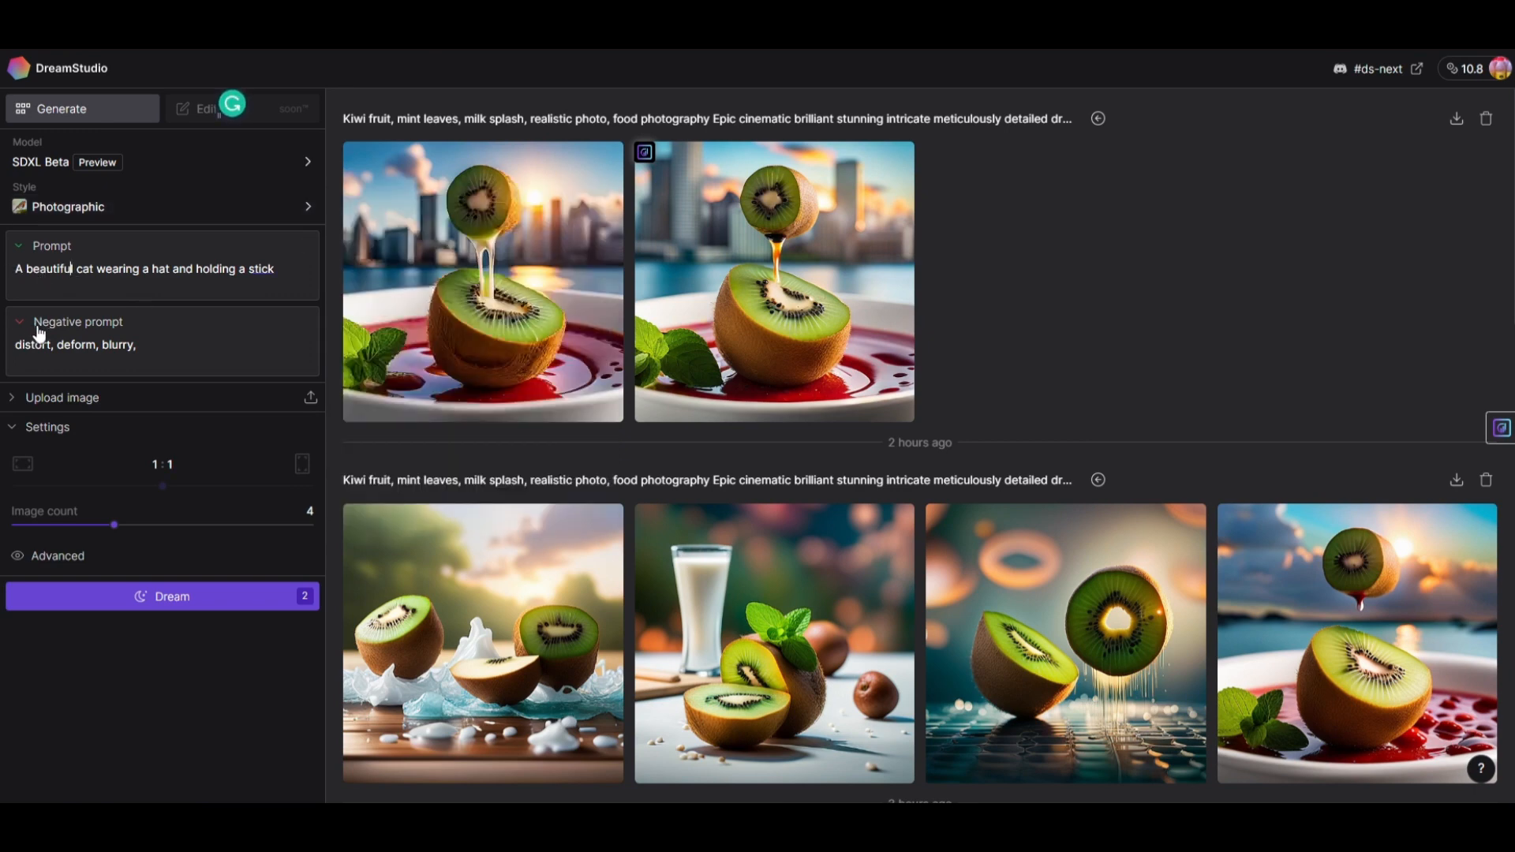
mouse_move(268, 418)
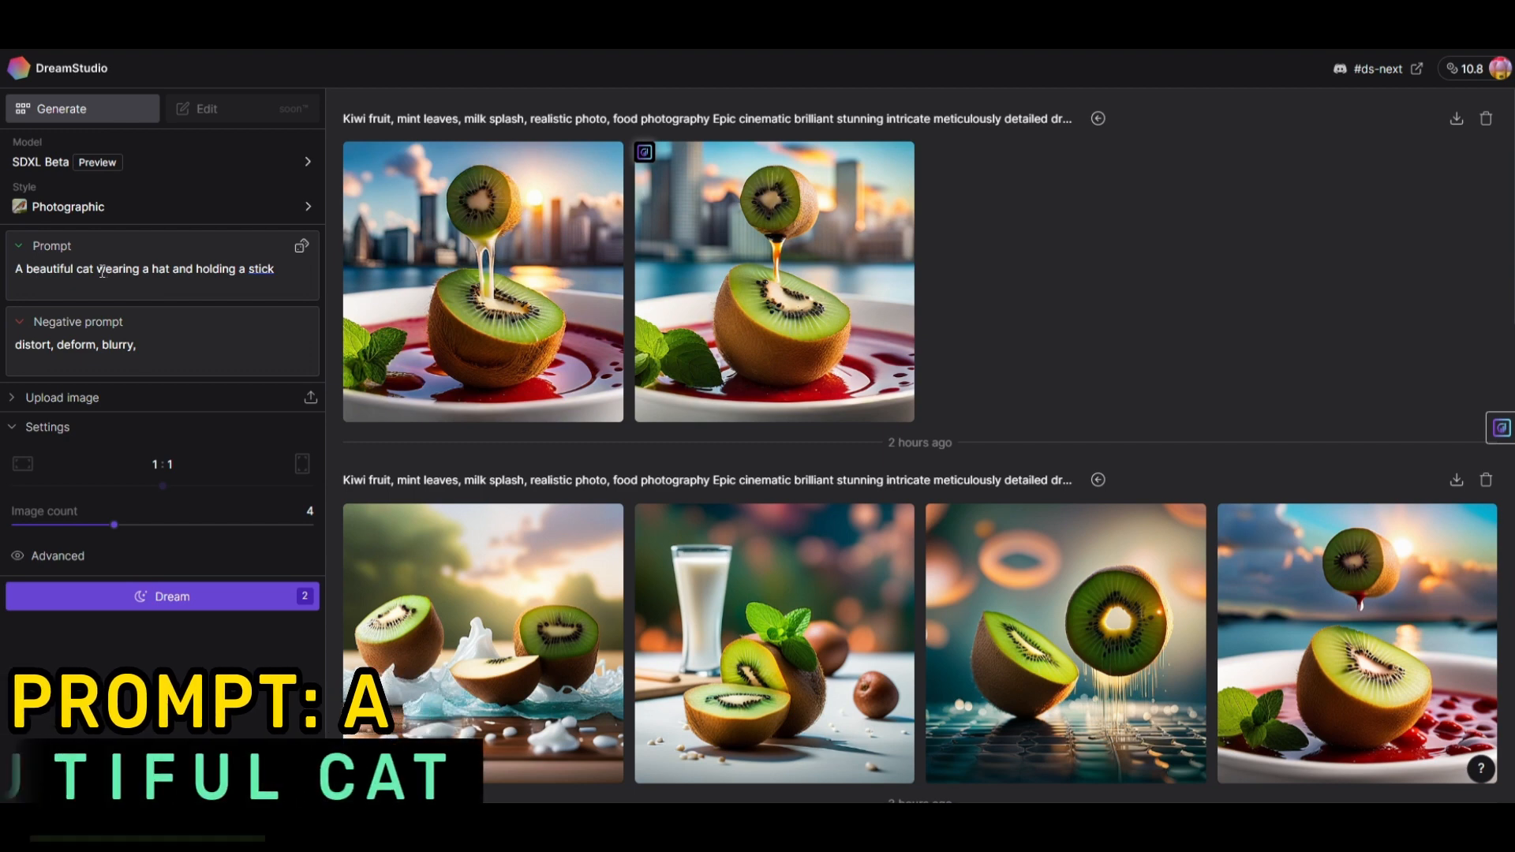
- Trim the prompt to 'A beautiful cat' and generate four photographic images
key("Backspace")
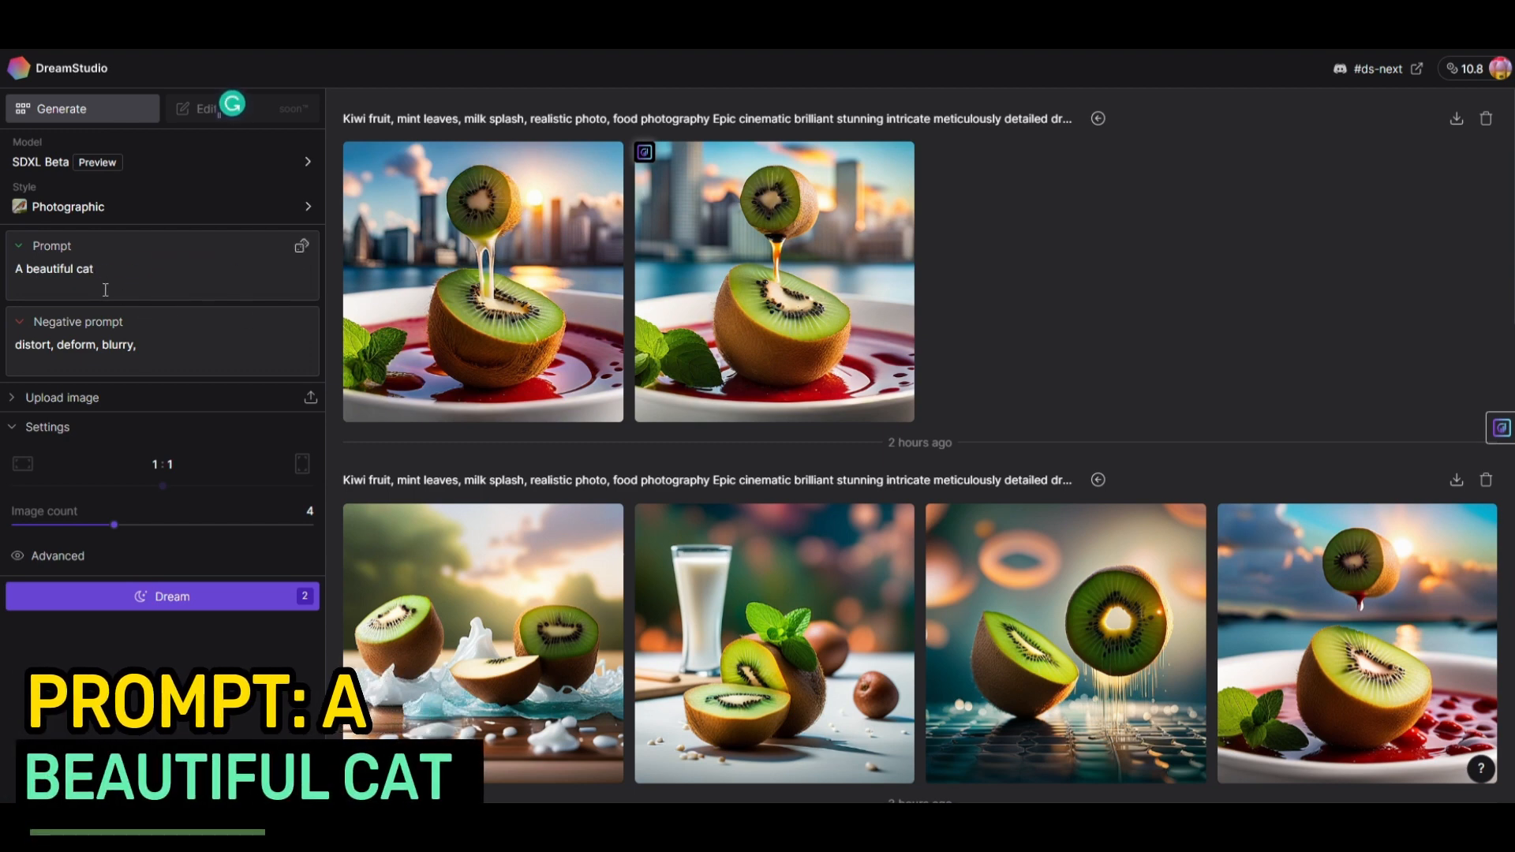
mouse_move(106, 423)
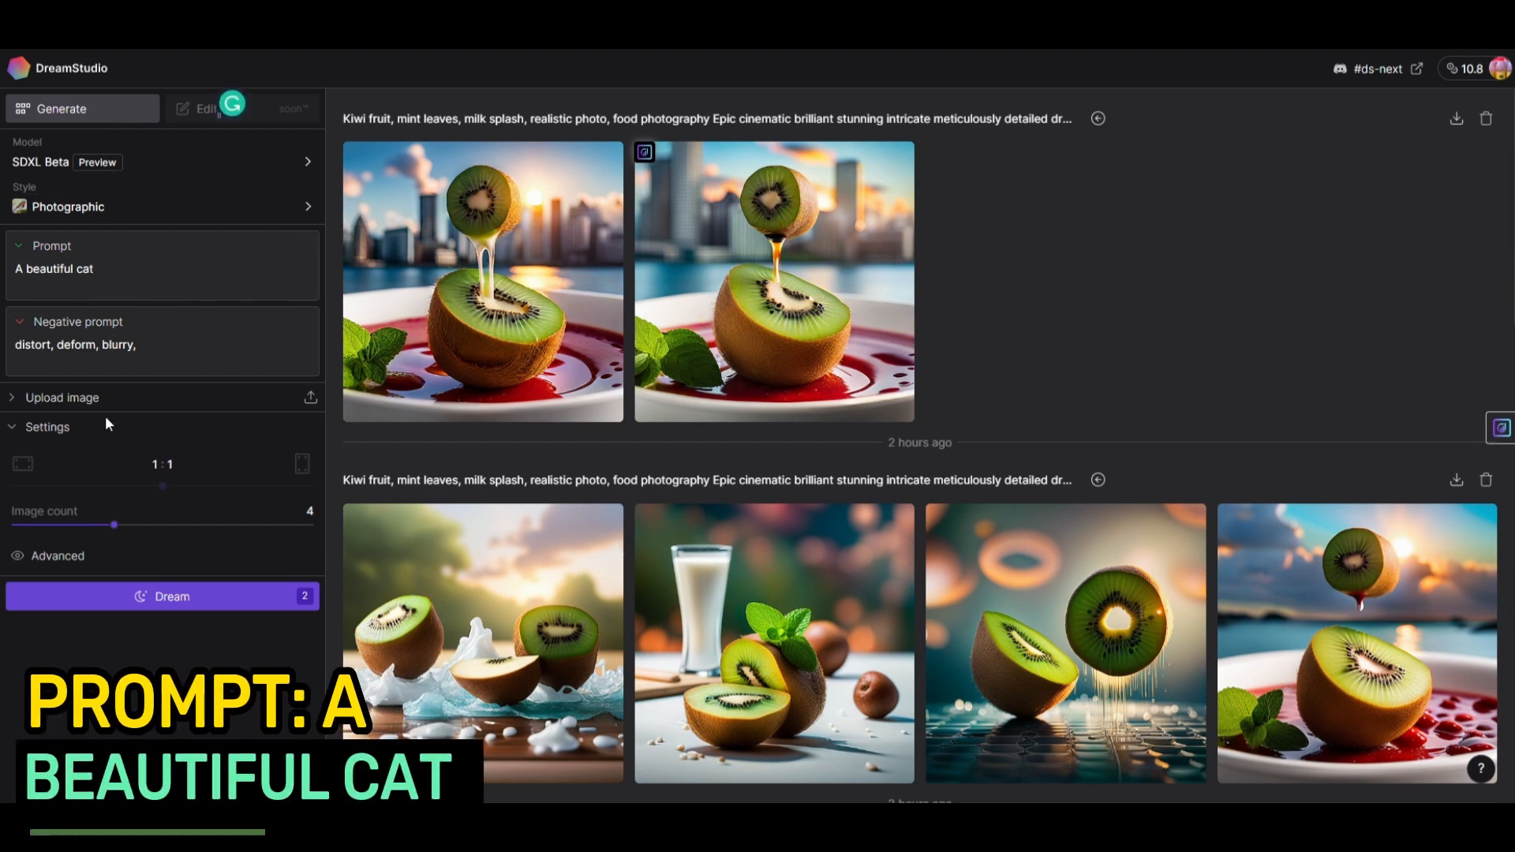
left_click(161, 596)
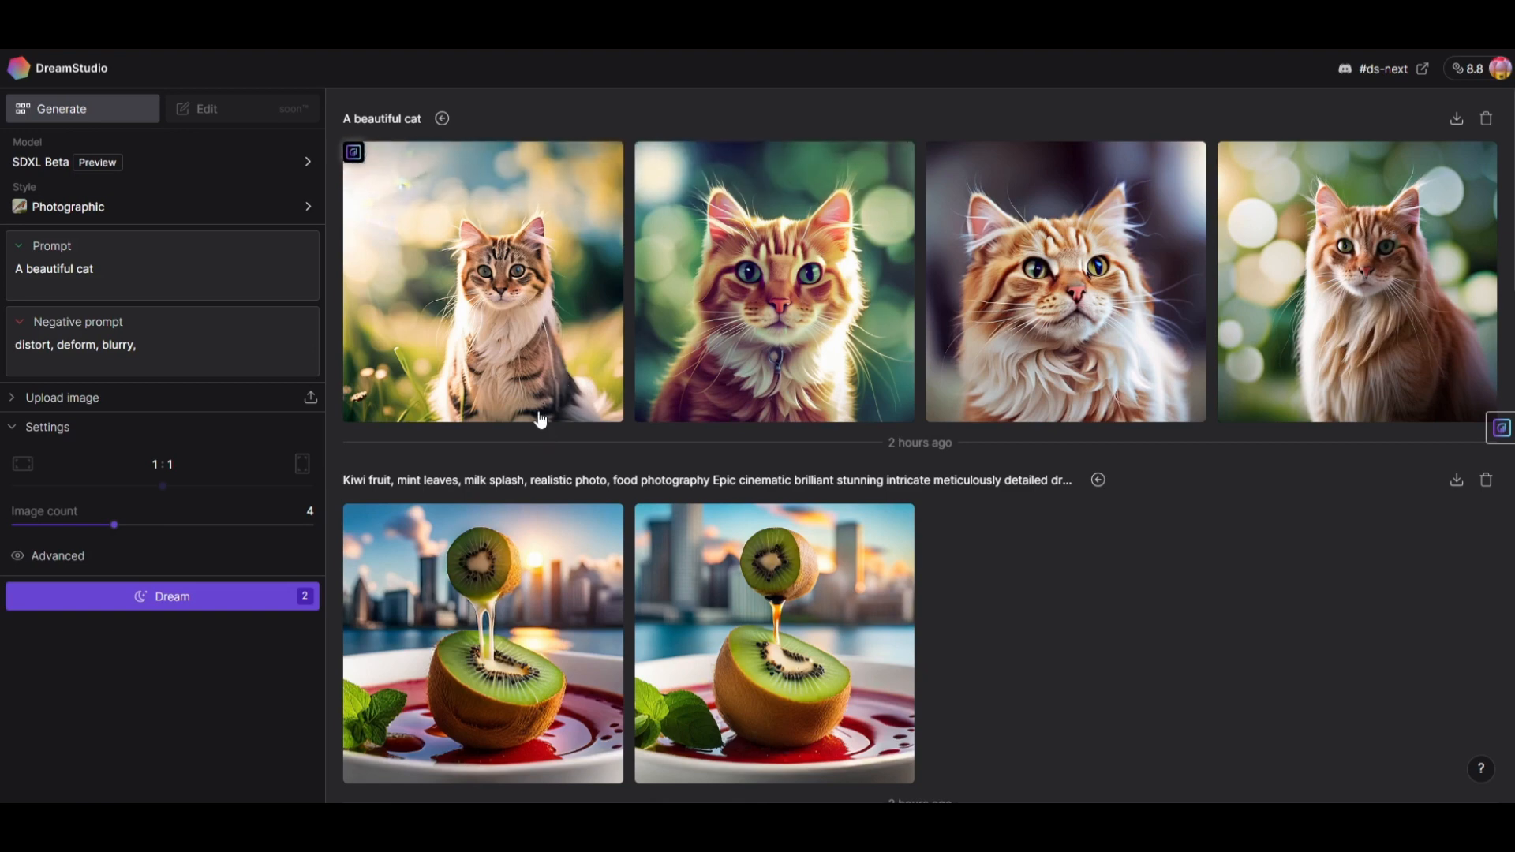
left_click(1352, 281)
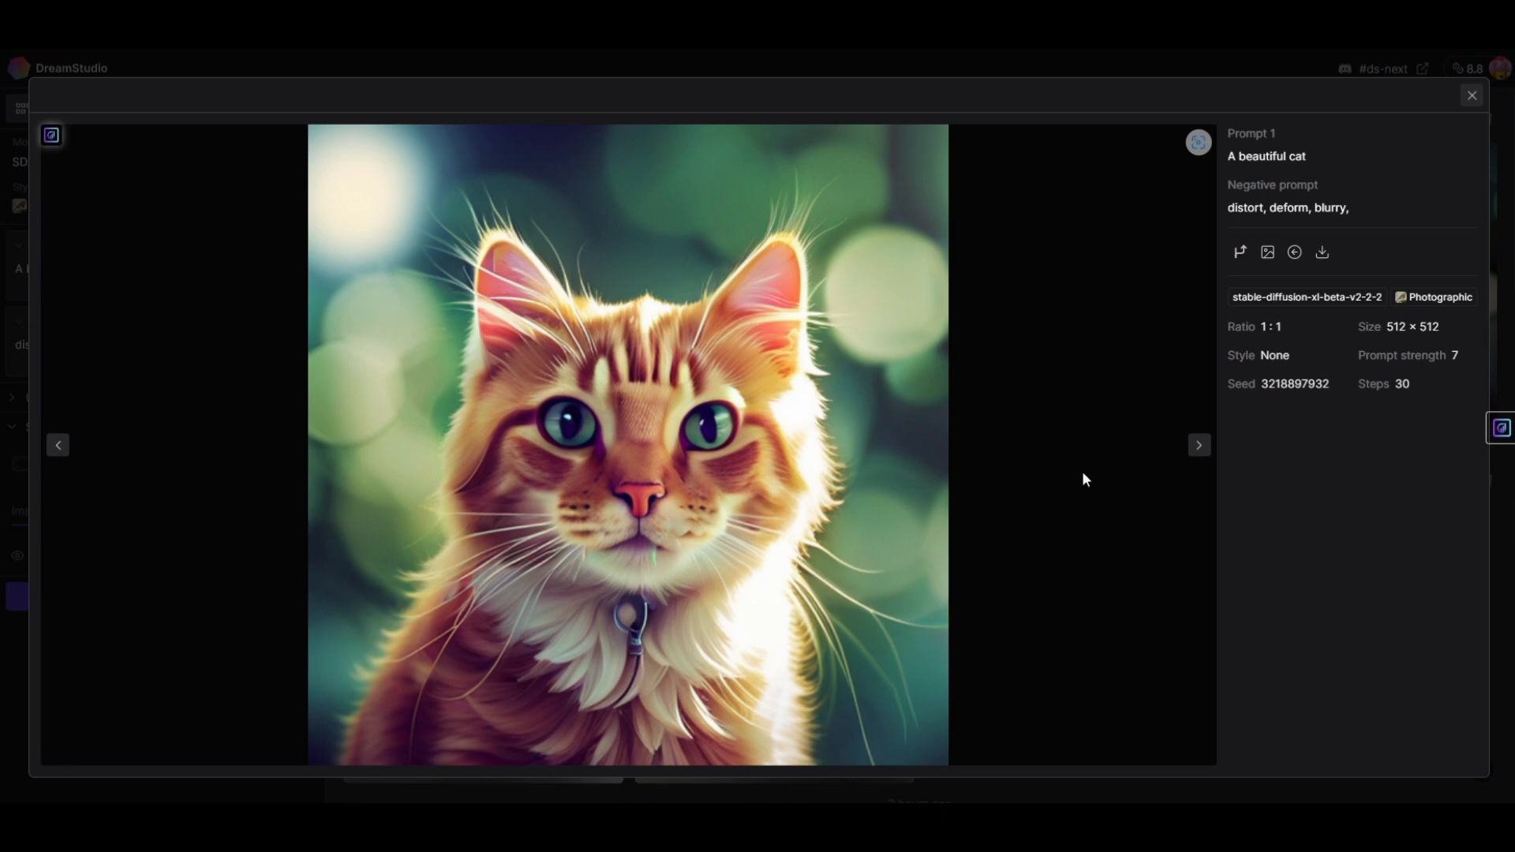
mouse_move(1149, 467)
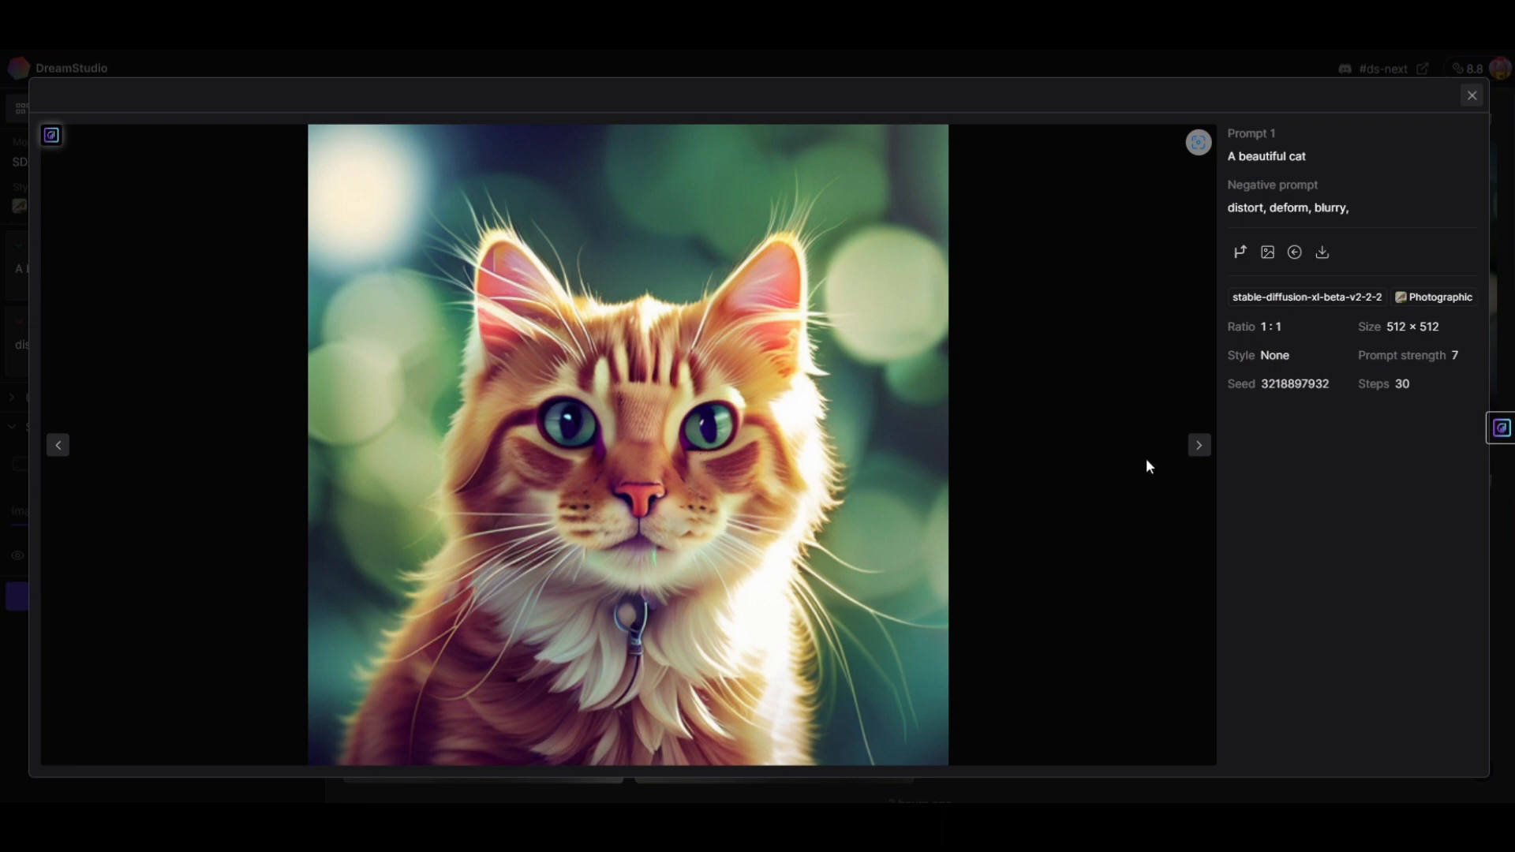
left_click(1198, 445)
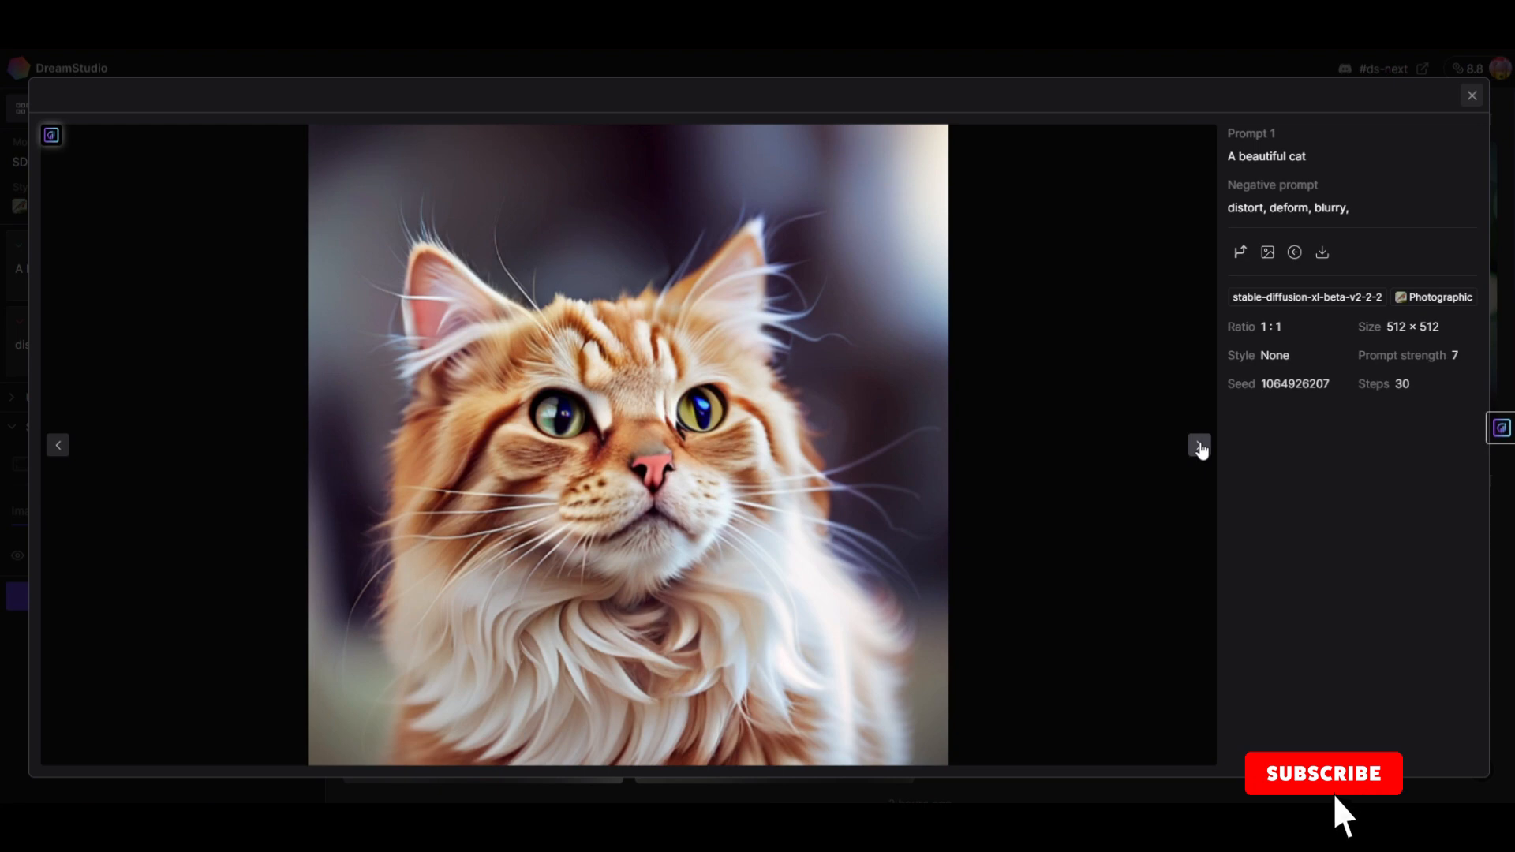
left_click(1199, 445)
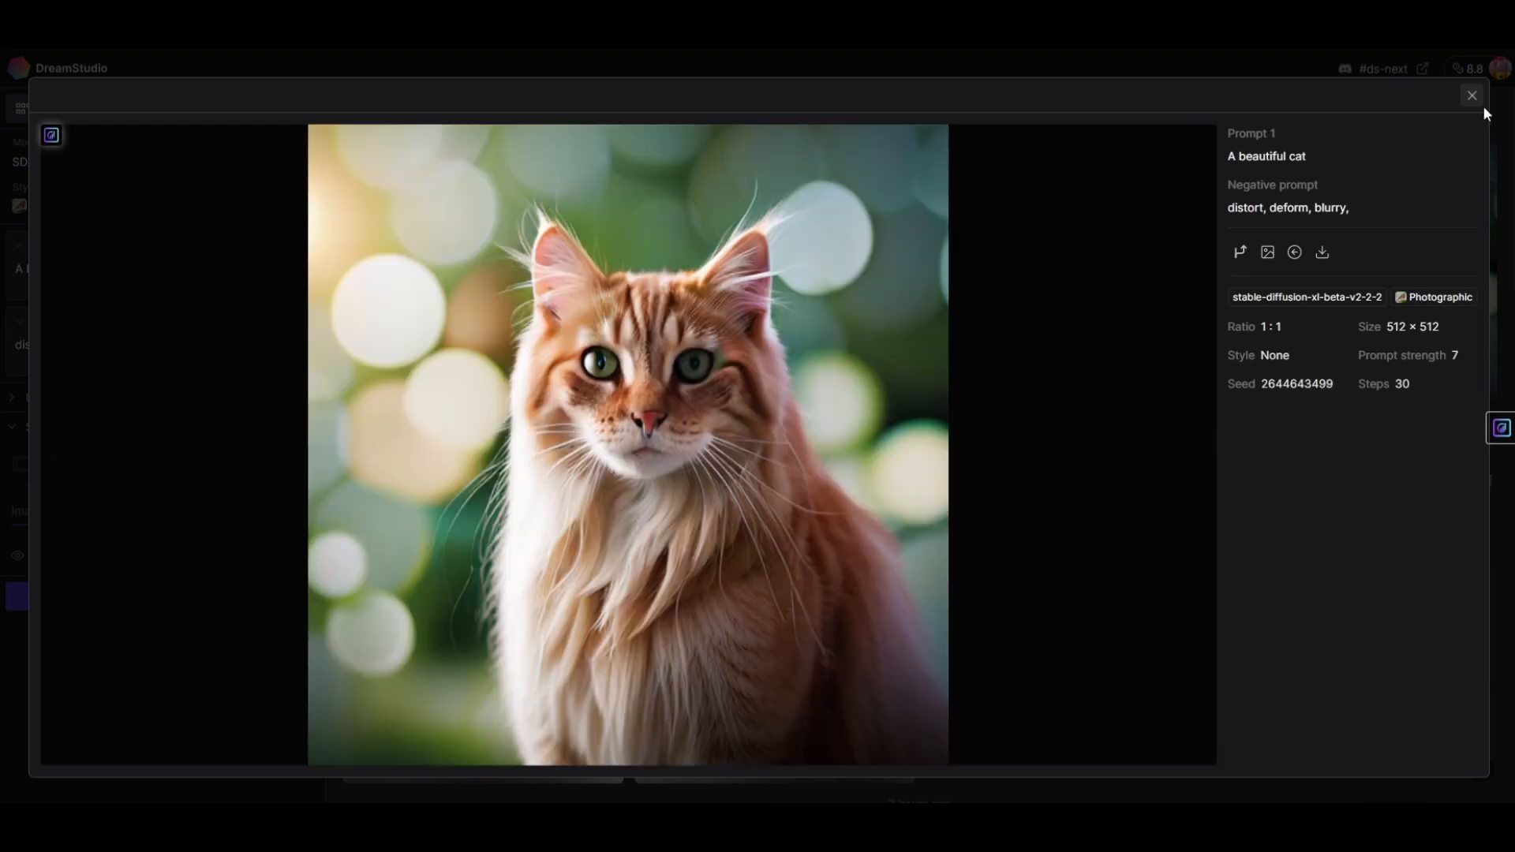
left_click(1471, 95)
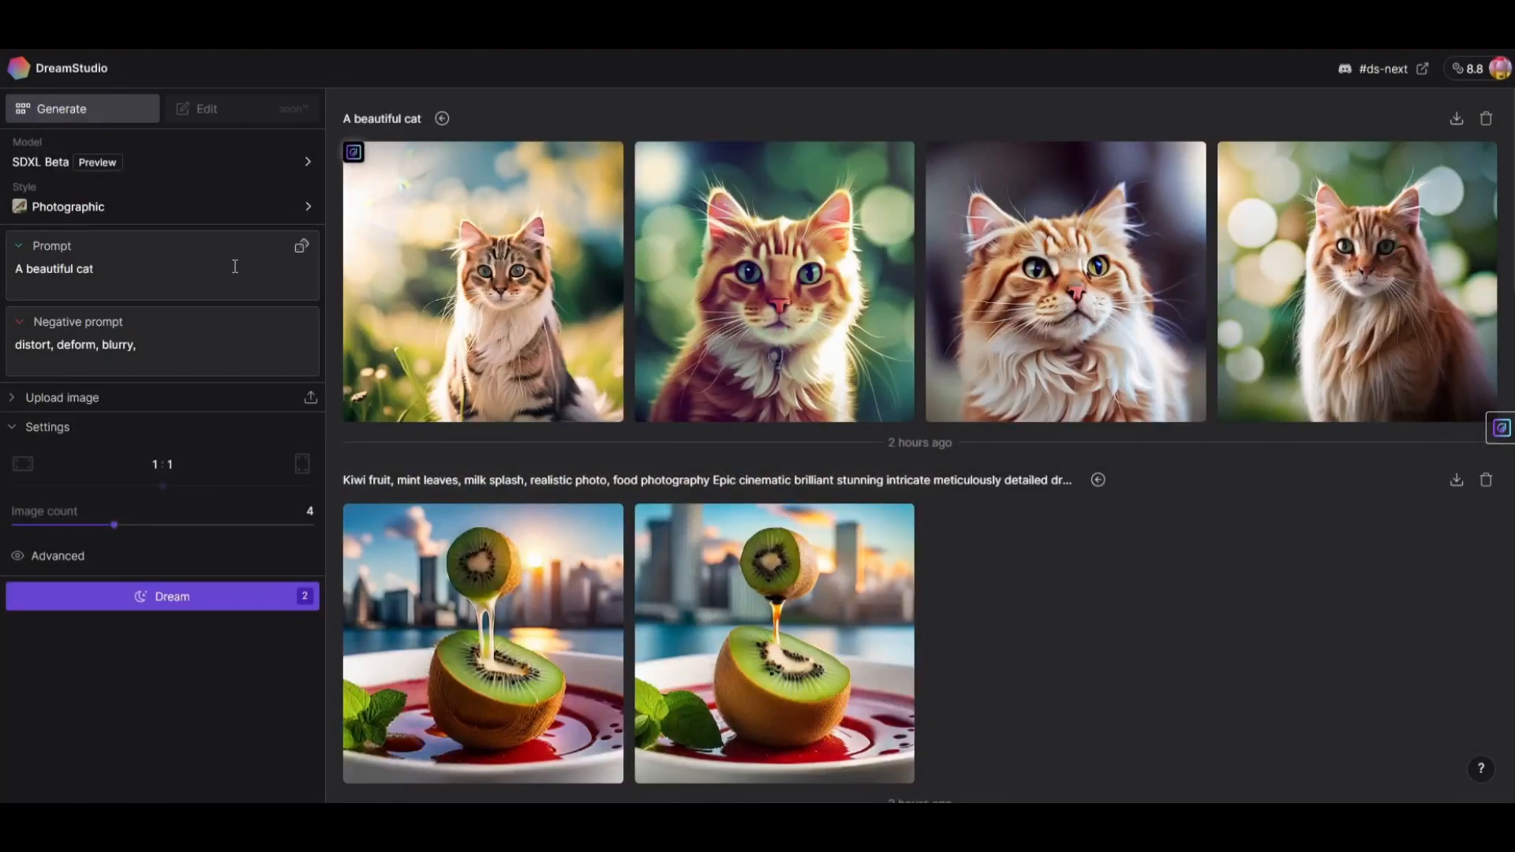
mouse_move(178, 235)
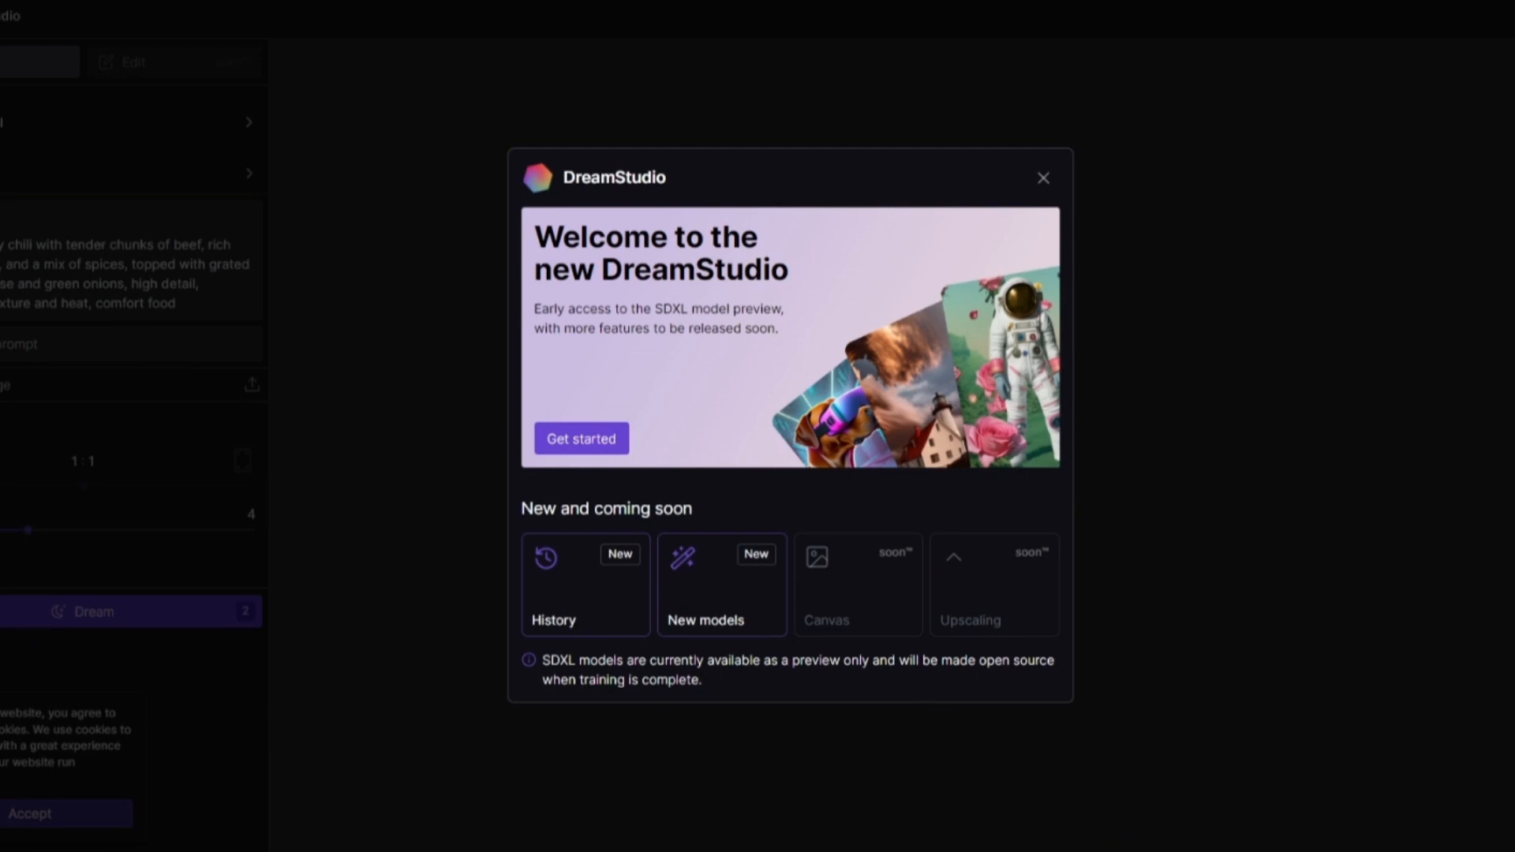
mouse_move(843, 691)
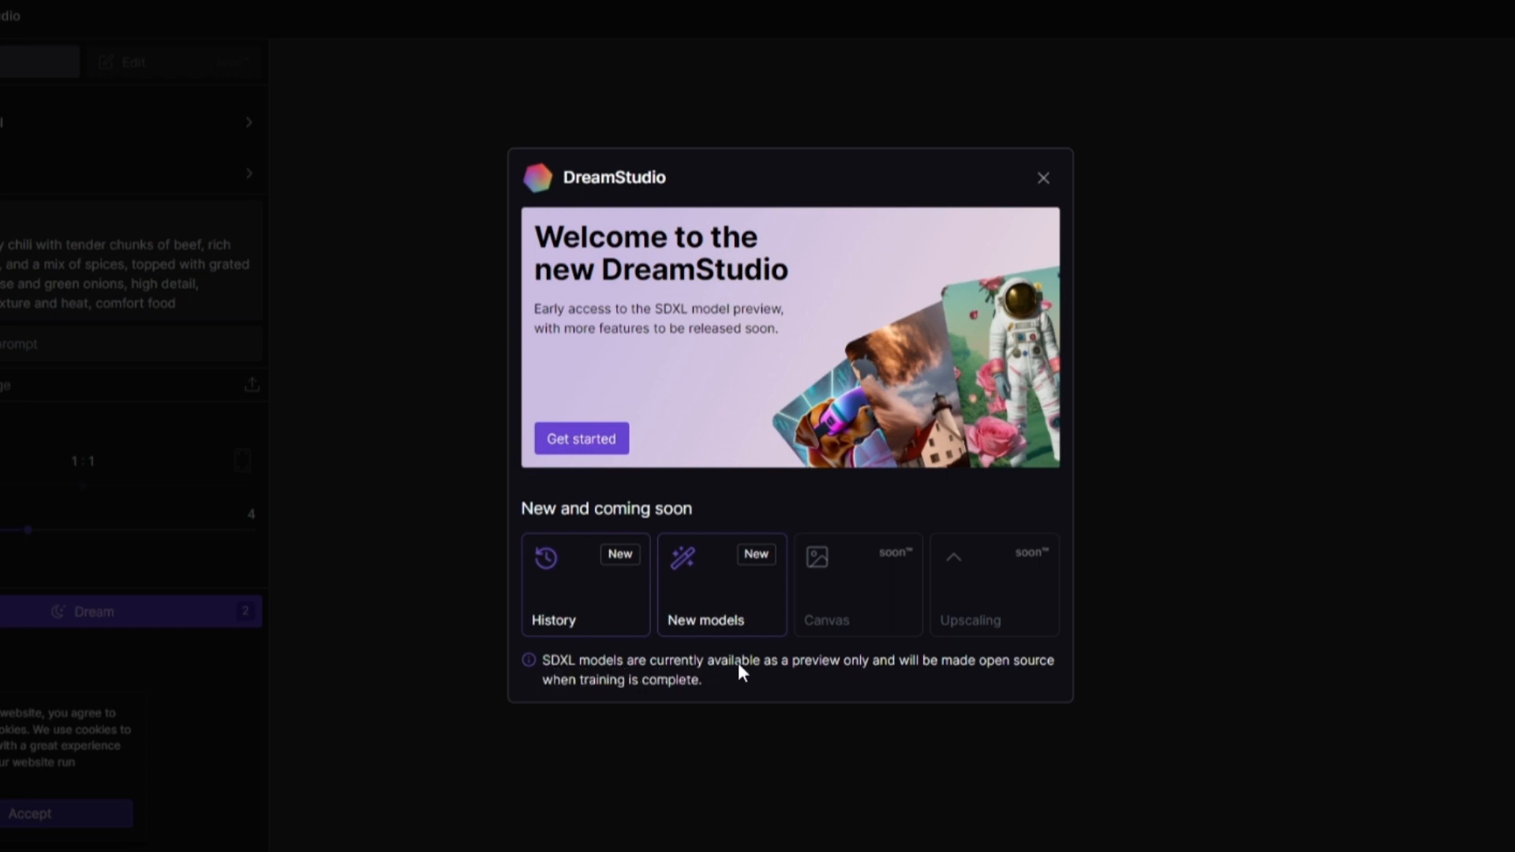
mouse_move(969, 682)
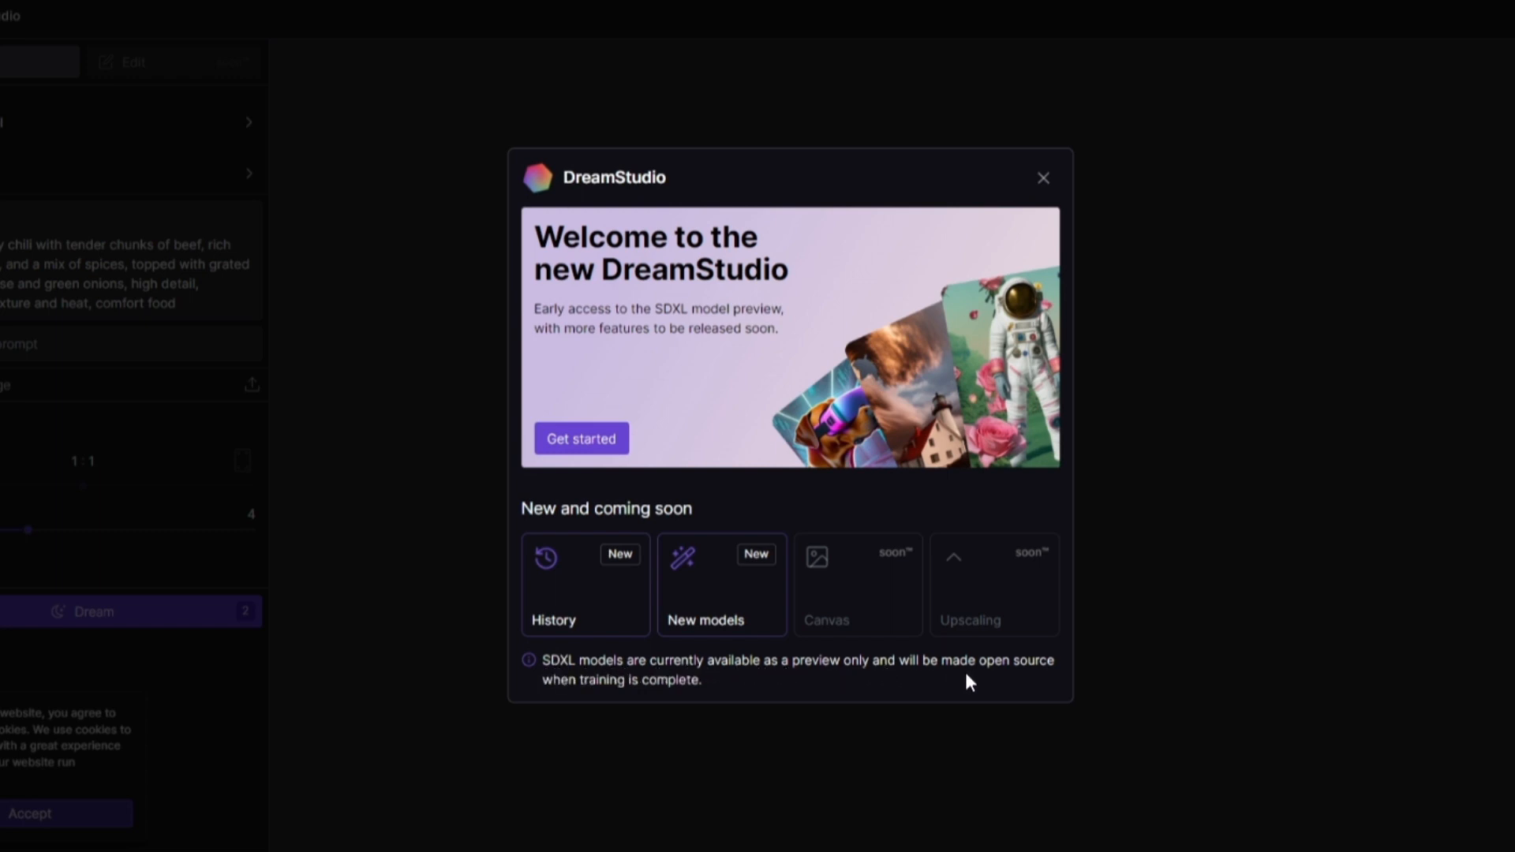
mouse_move(1021, 422)
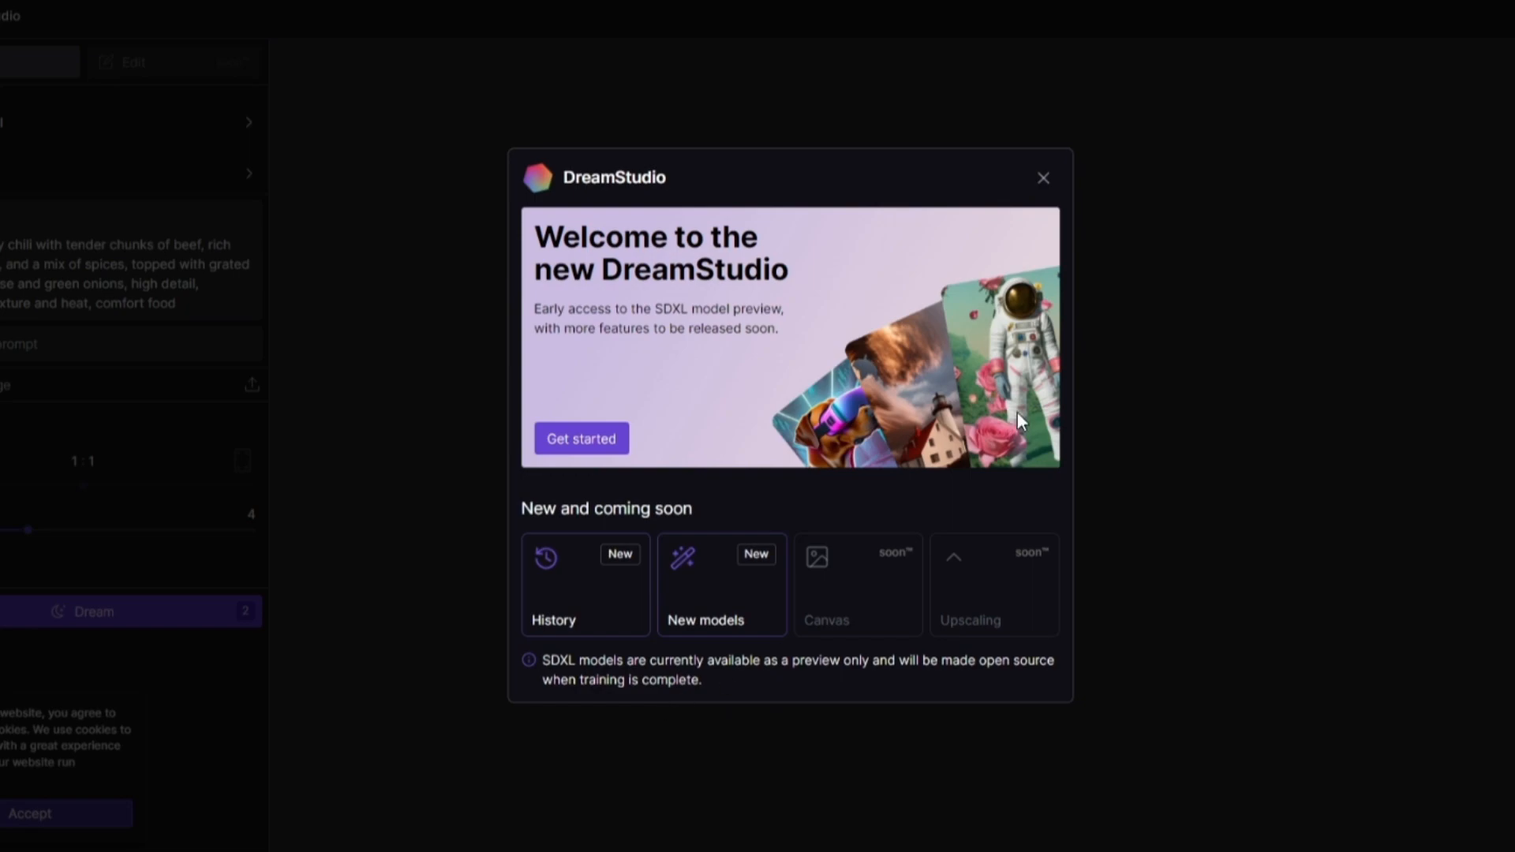
left_click(1043, 178)
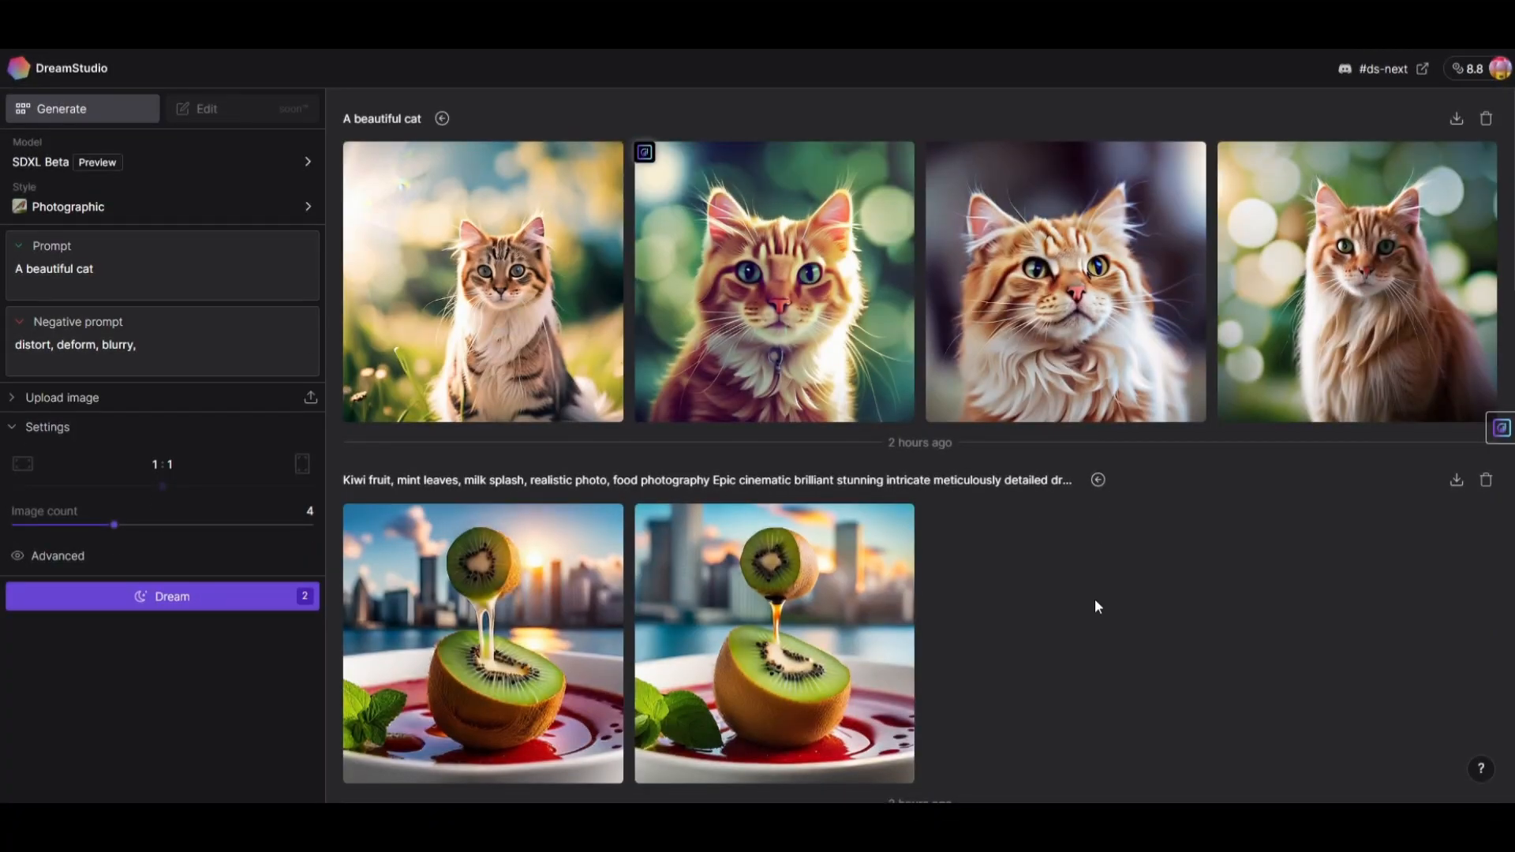